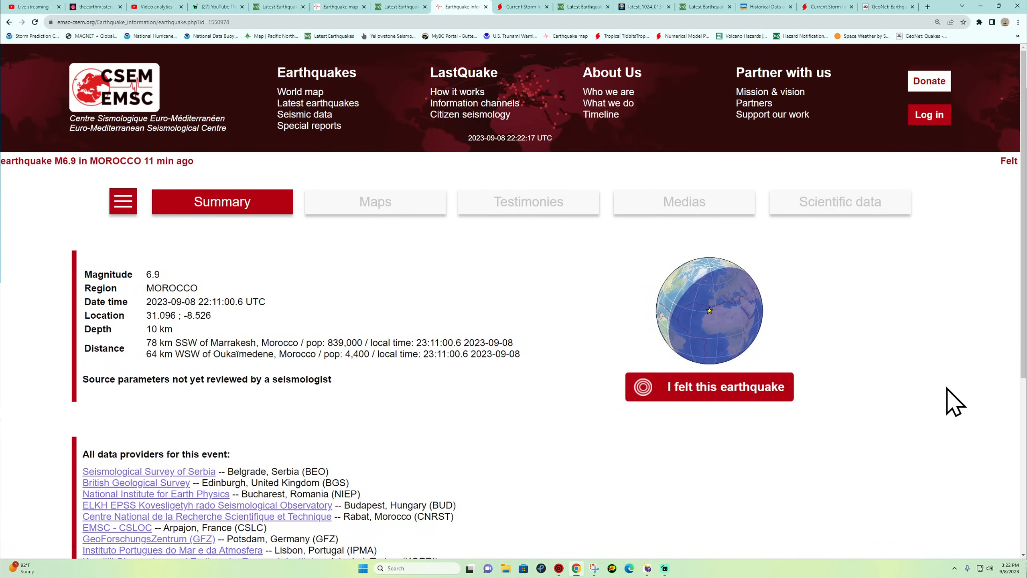
- Compare against the USGS map, then reopen the M6.9 MOROCCO event from the latest earthquakes list
left_click(398, 7)
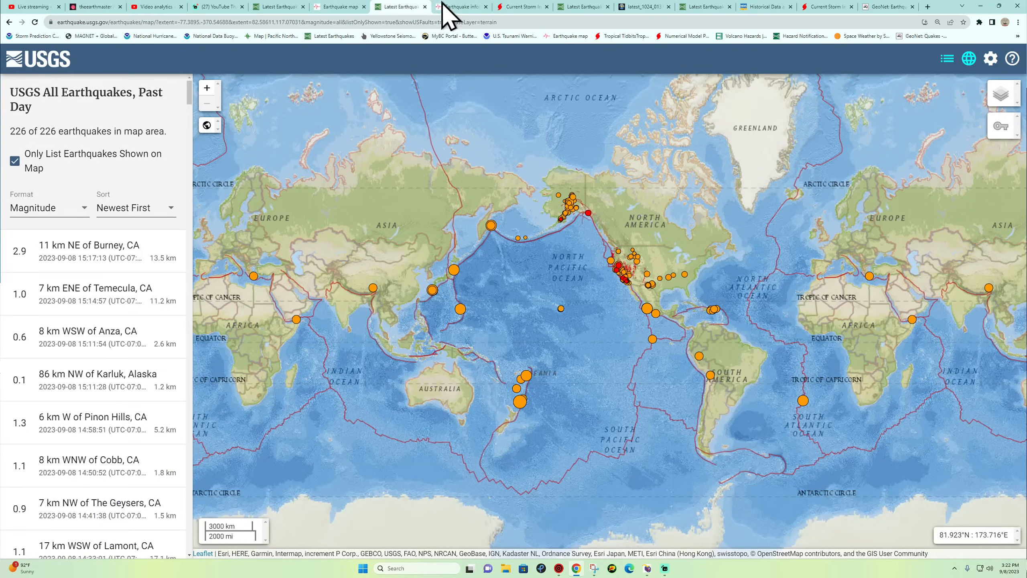
left_click(462, 7)
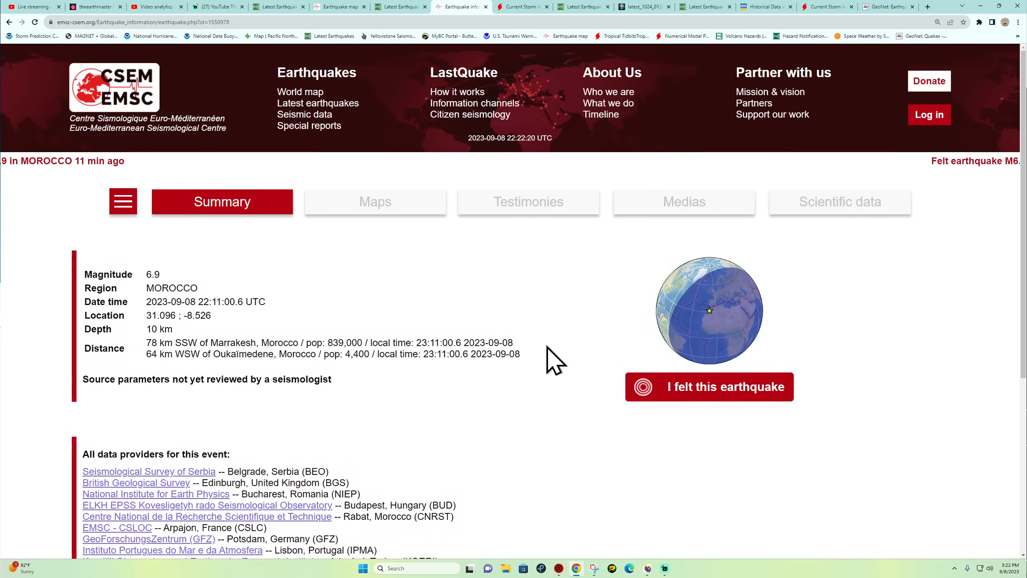
mouse_move(661, 262)
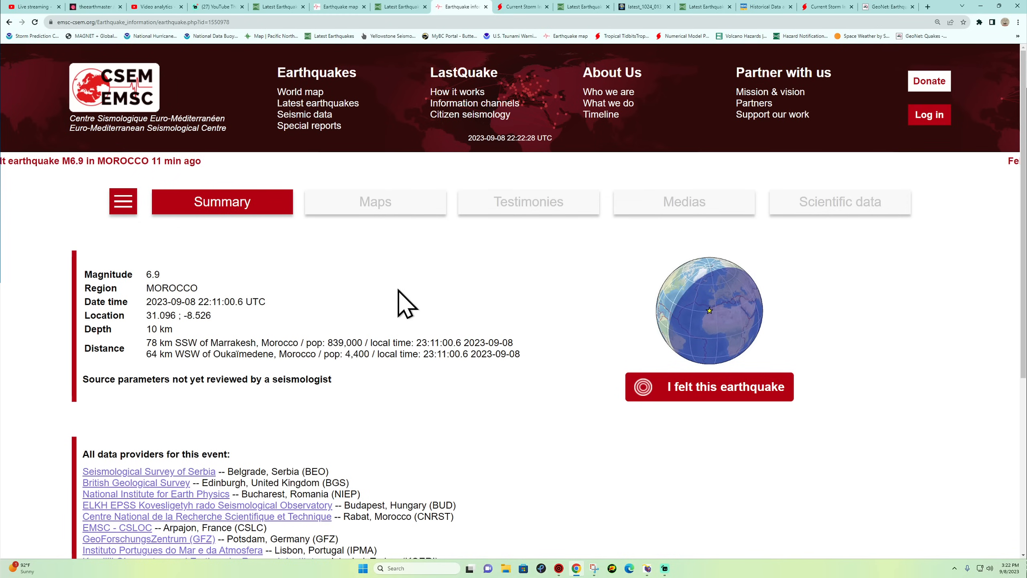
left_click(399, 7)
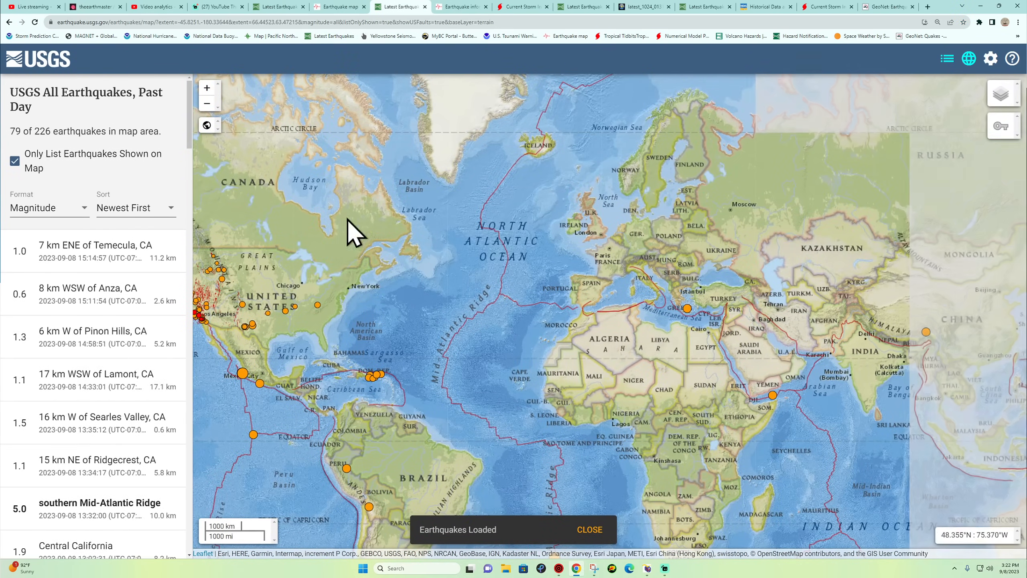
left_click(461, 7)
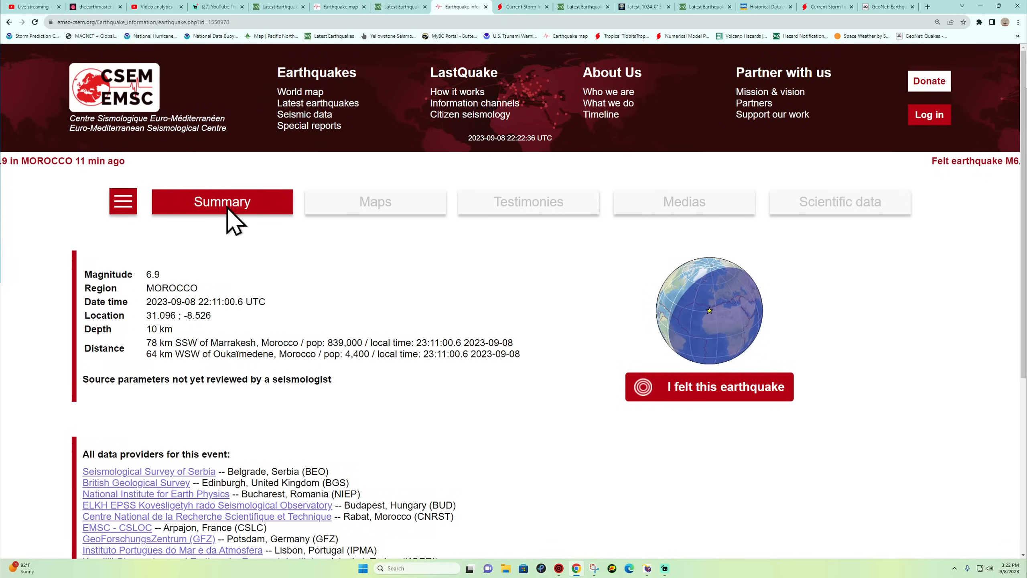
mouse_move(310, 98)
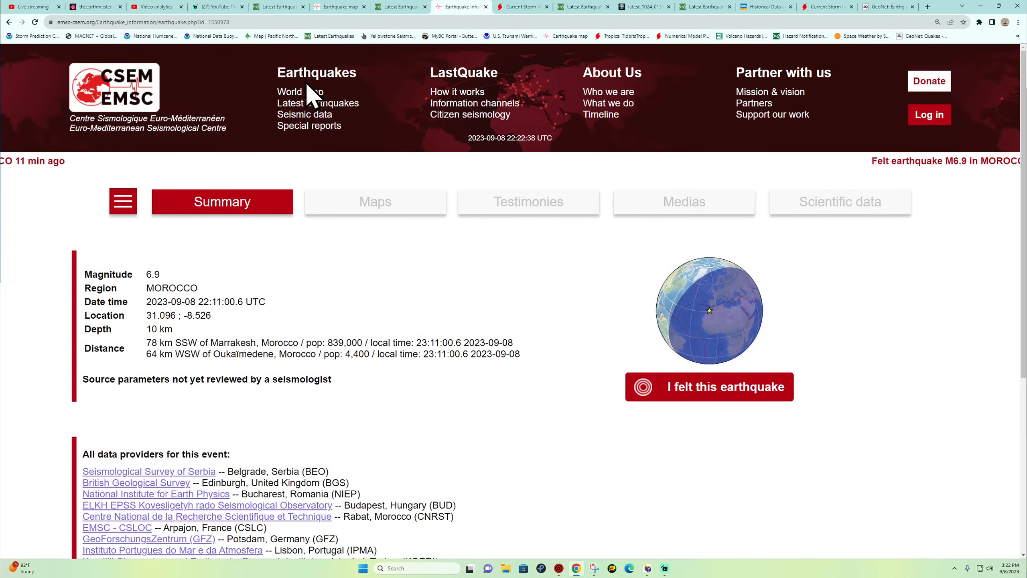
mouse_move(315, 116)
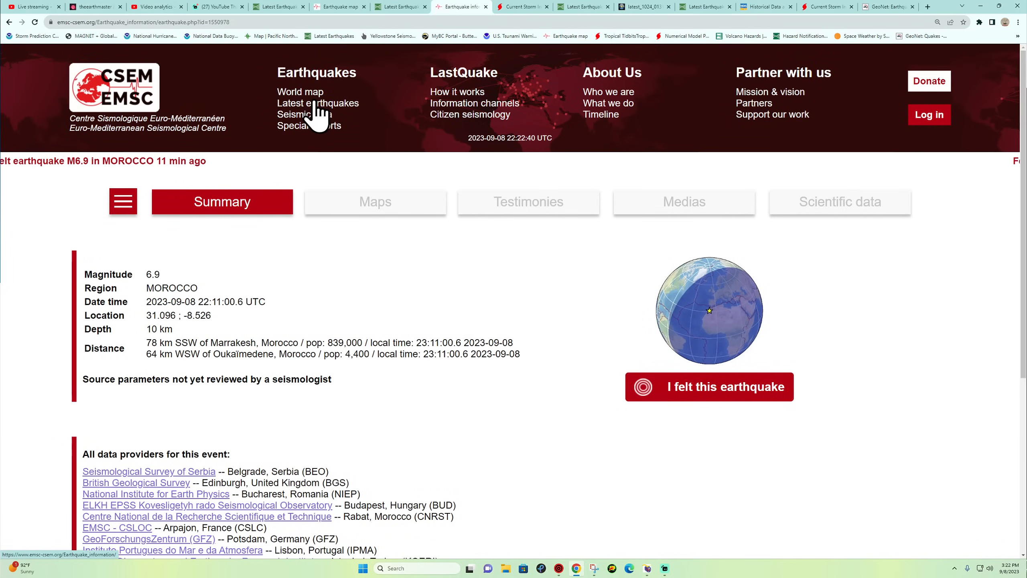
left_click(319, 103)
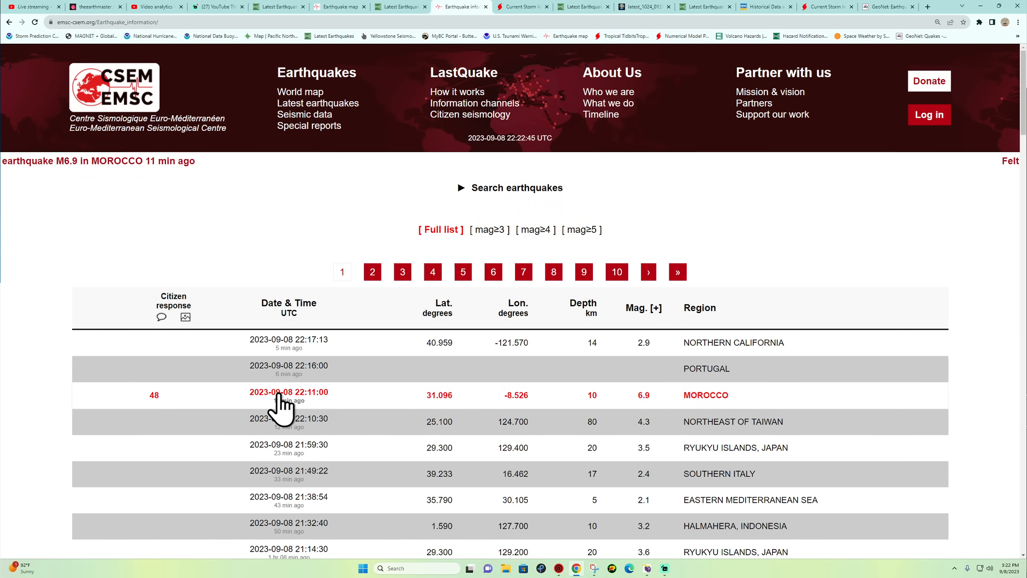
left_click(289, 391)
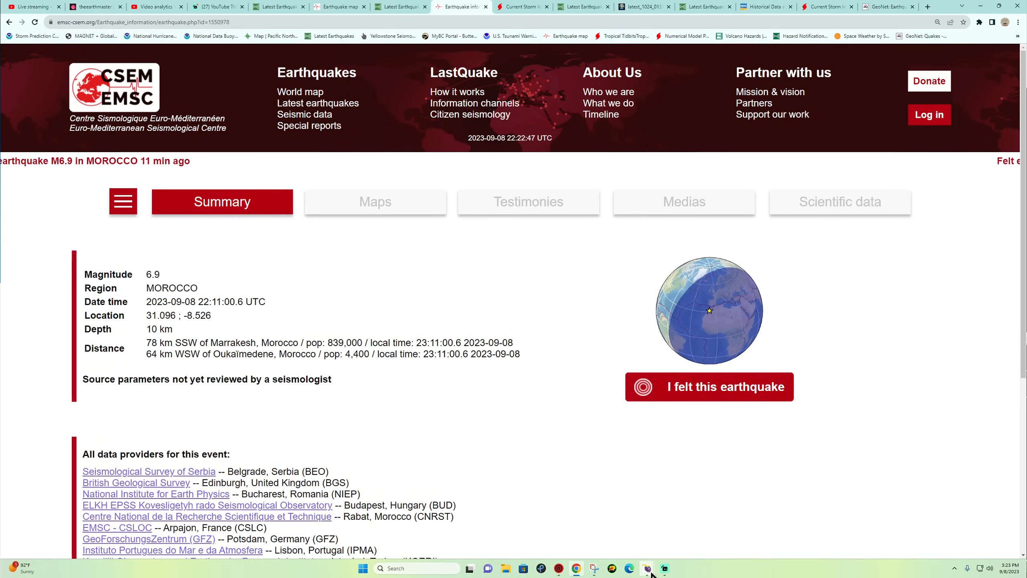
left_click(646, 569)
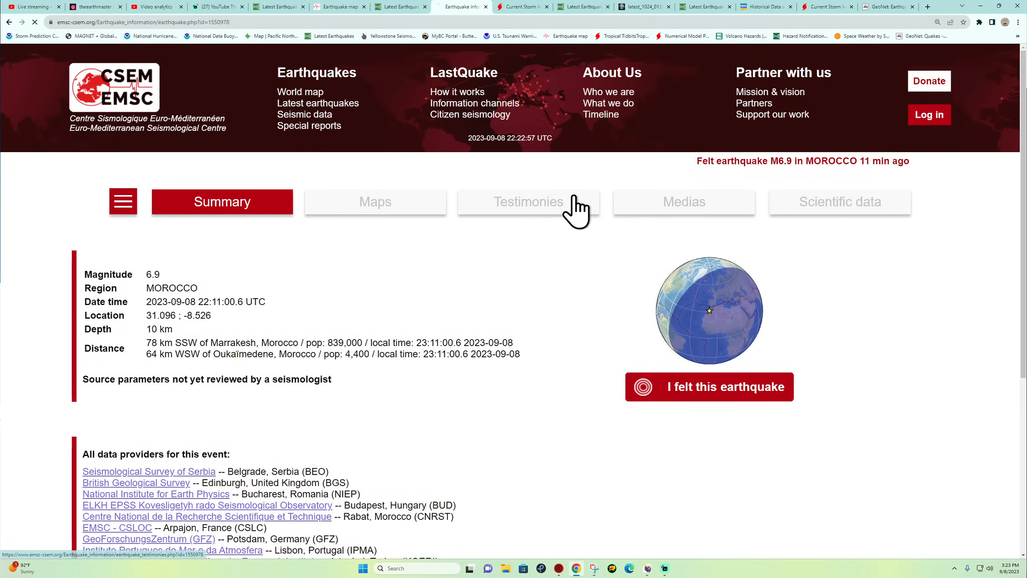
- Show the Morocco quake's testimonies, highlighting the '8 à 19 seconds' duration and 'Violent séisme' report
left_click(529, 202)
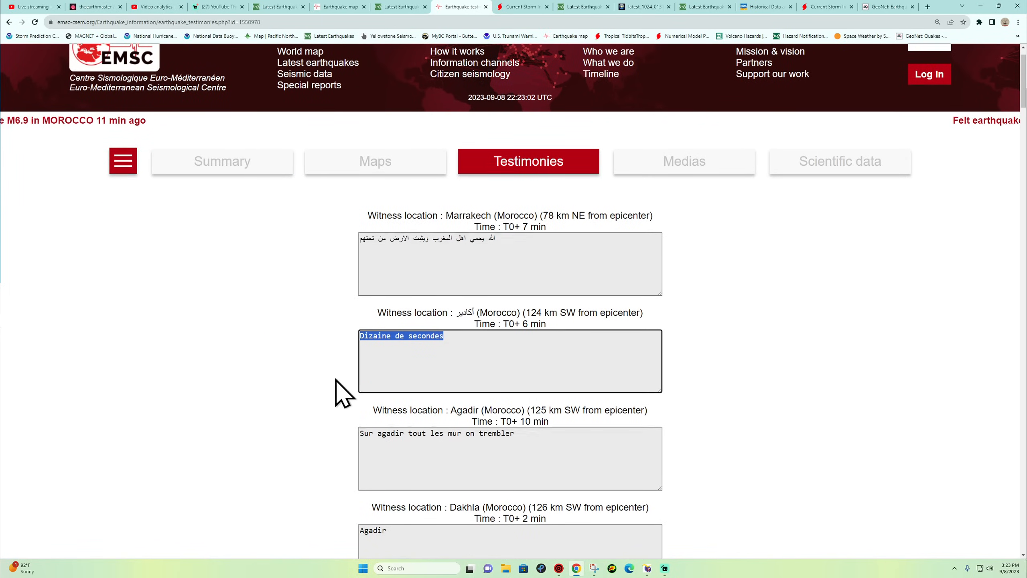
scroll("down", 3)
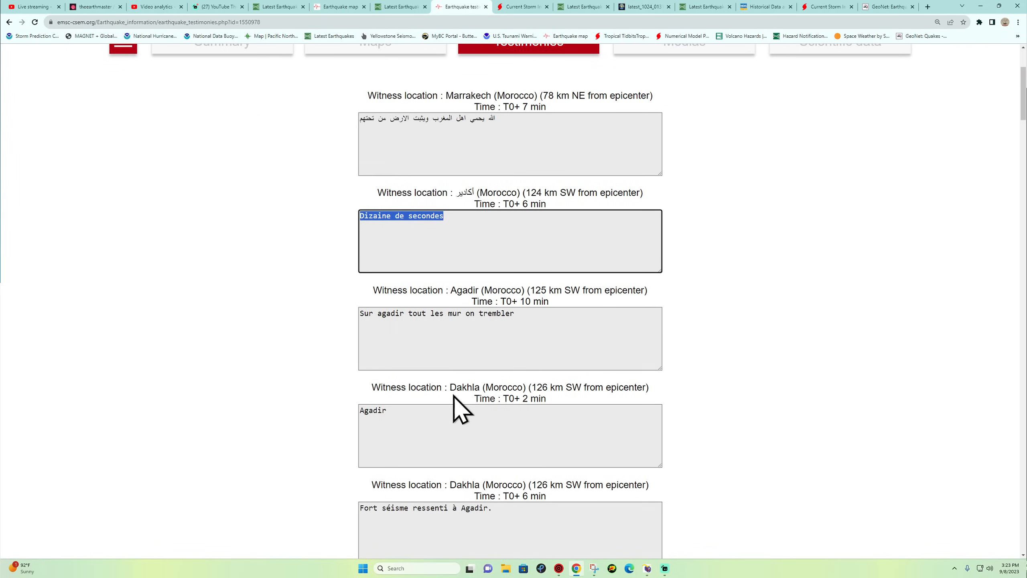
scroll("down", 3)
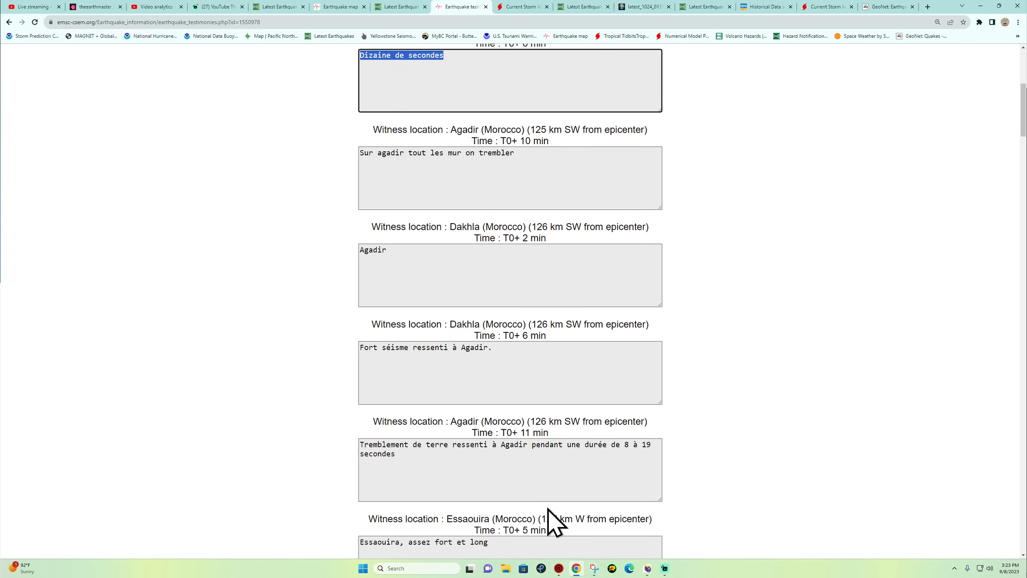
scroll("down", 3)
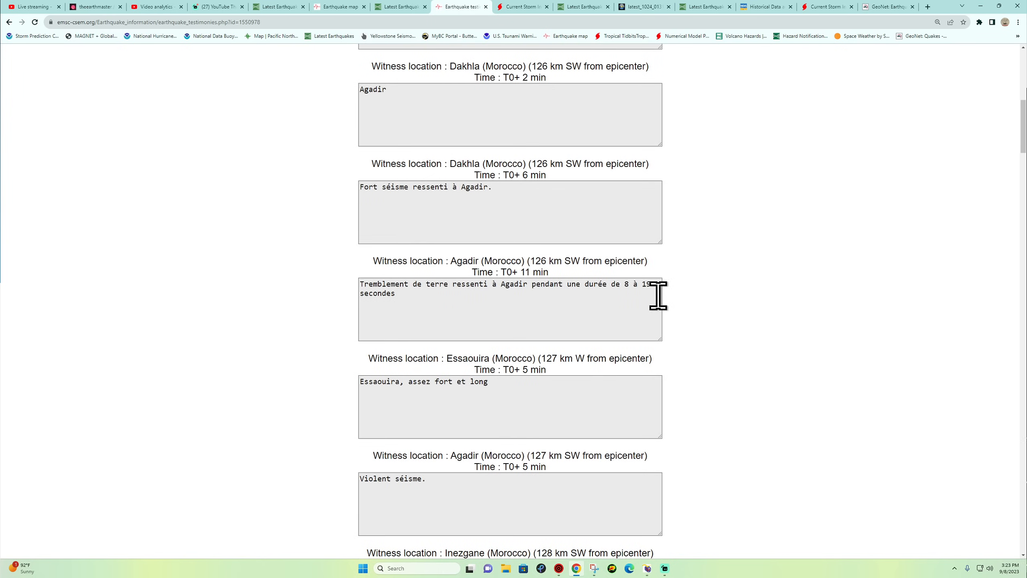
left_click_drag(625, 283, 648, 284)
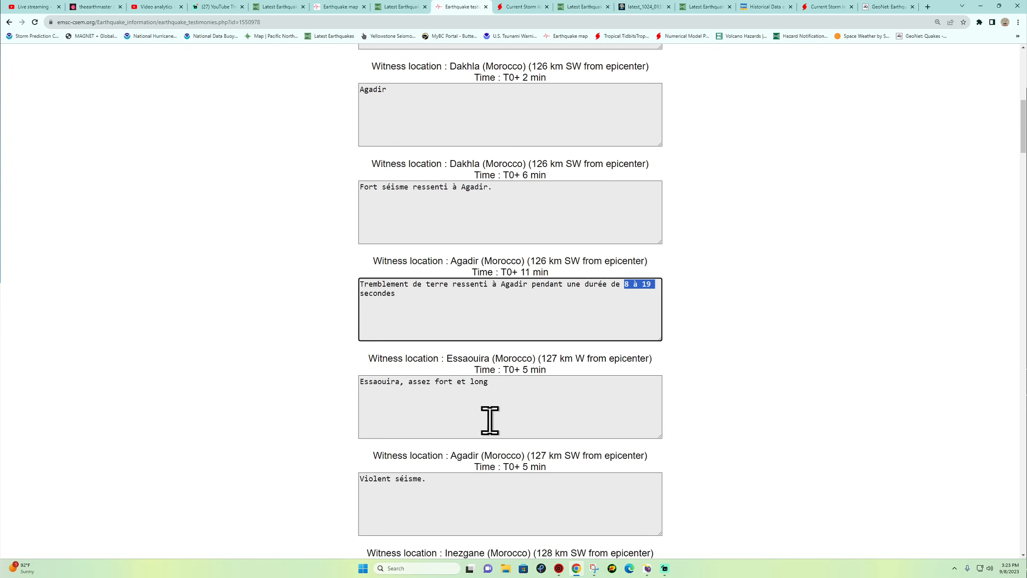
triple_click(392, 438)
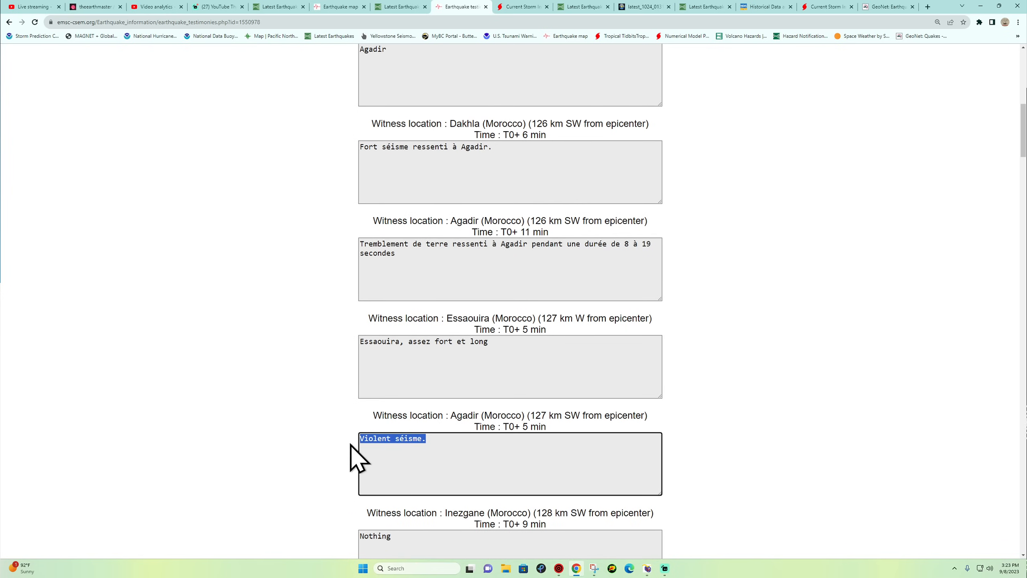
- Scroll further through the witness reports down to the Casablanca testimonies
scroll("down", 3)
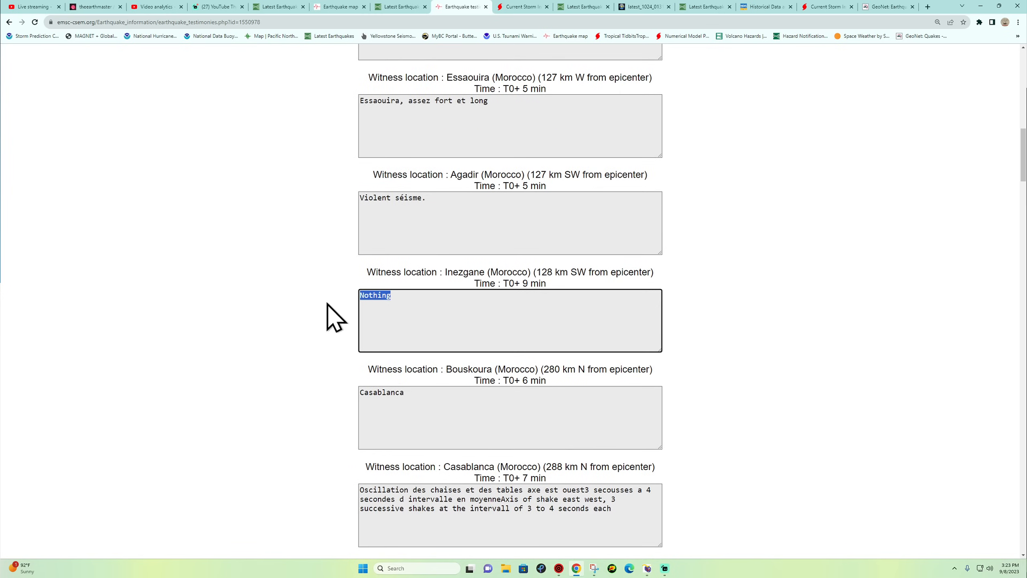
scroll("down", 3)
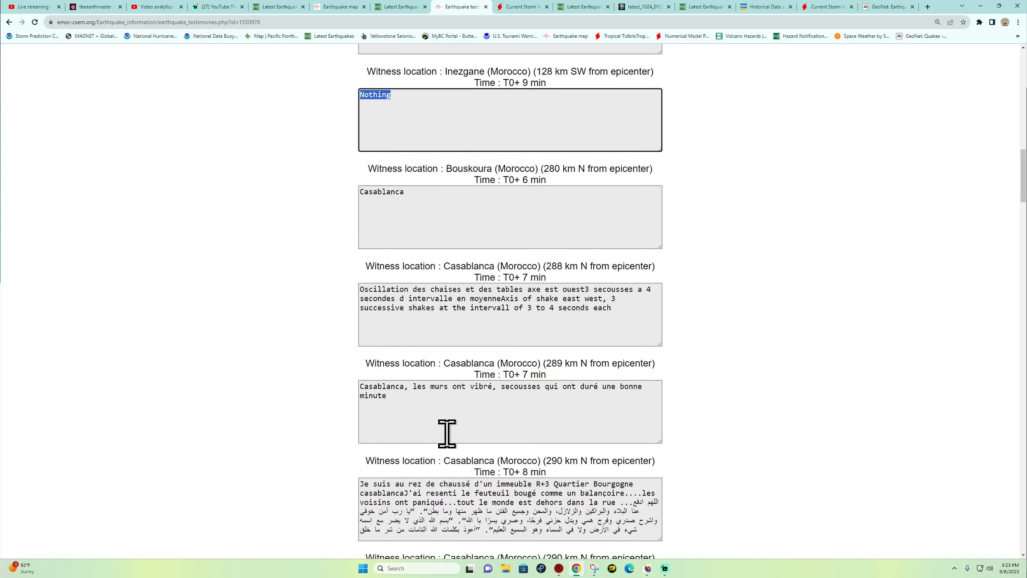
scroll("down", 3)
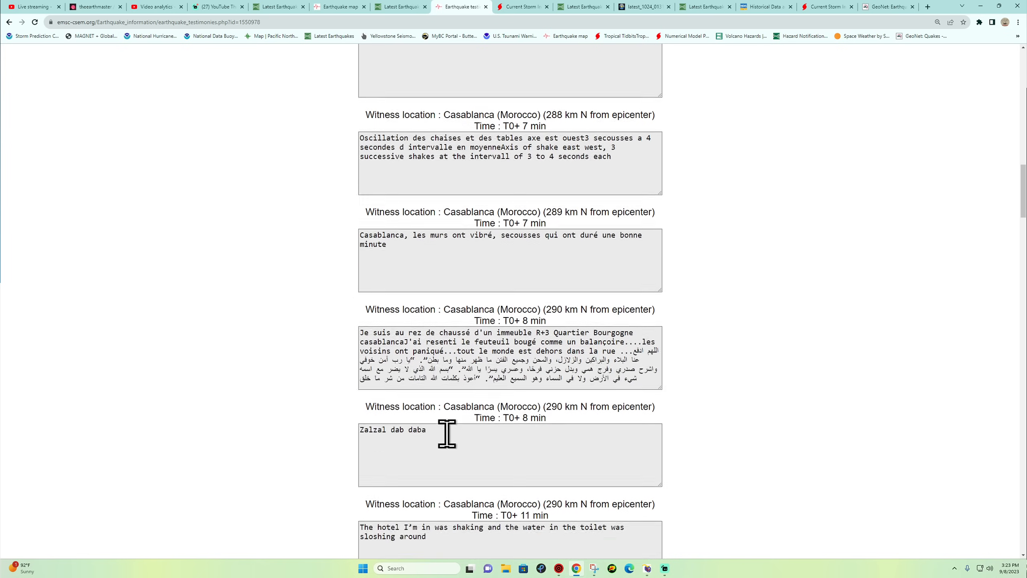
scroll("down", 3)
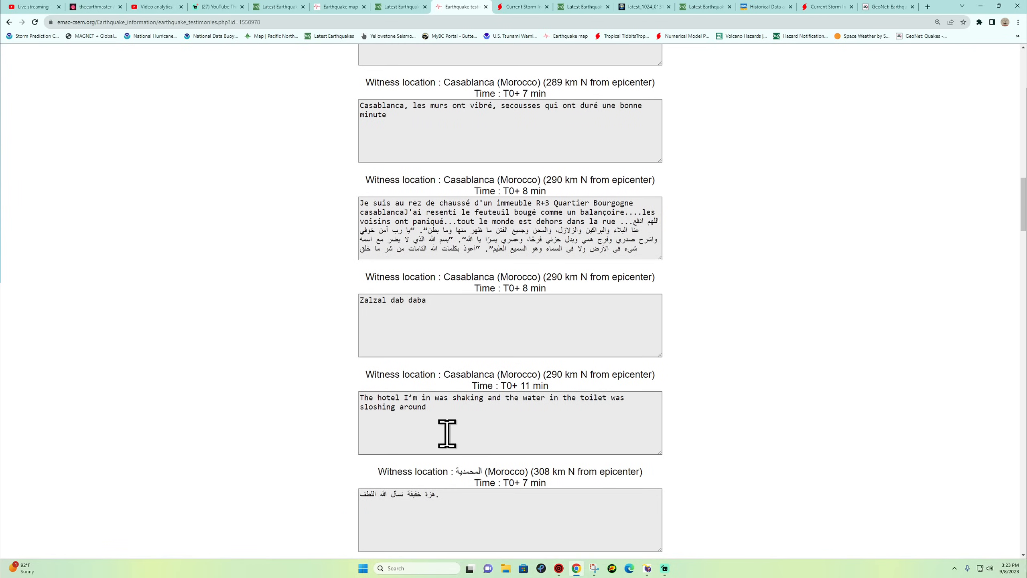
mouse_move(551, 407)
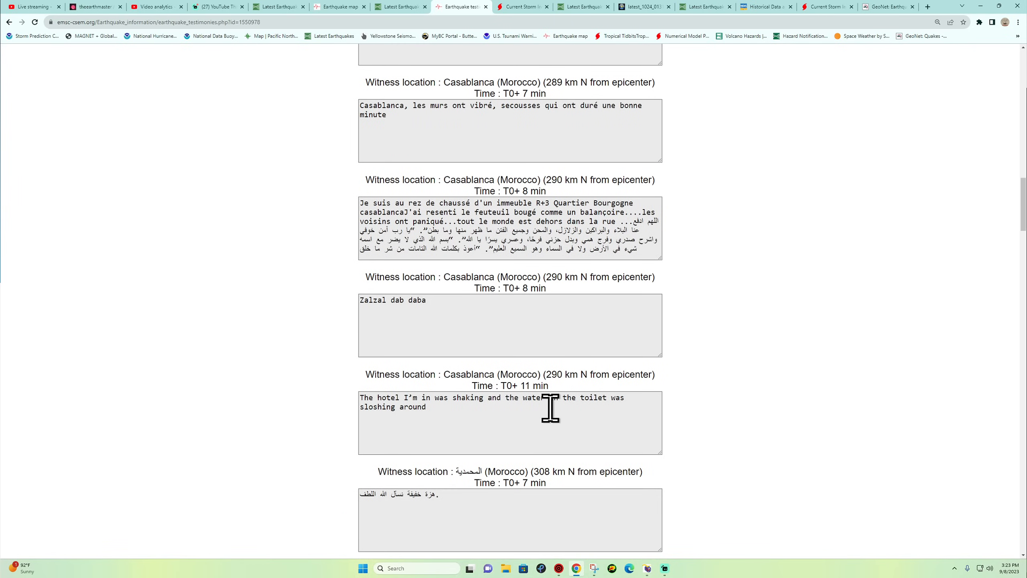
scroll("down", 3)
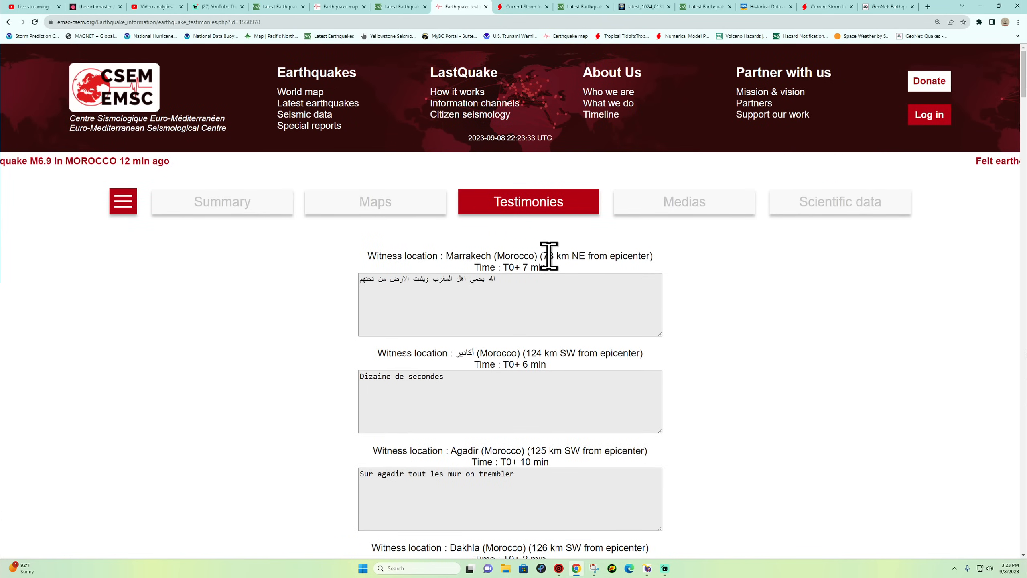
- Reopen the M6.9 Morocco full report from its circle on the EMSC world map
left_click(300, 91)
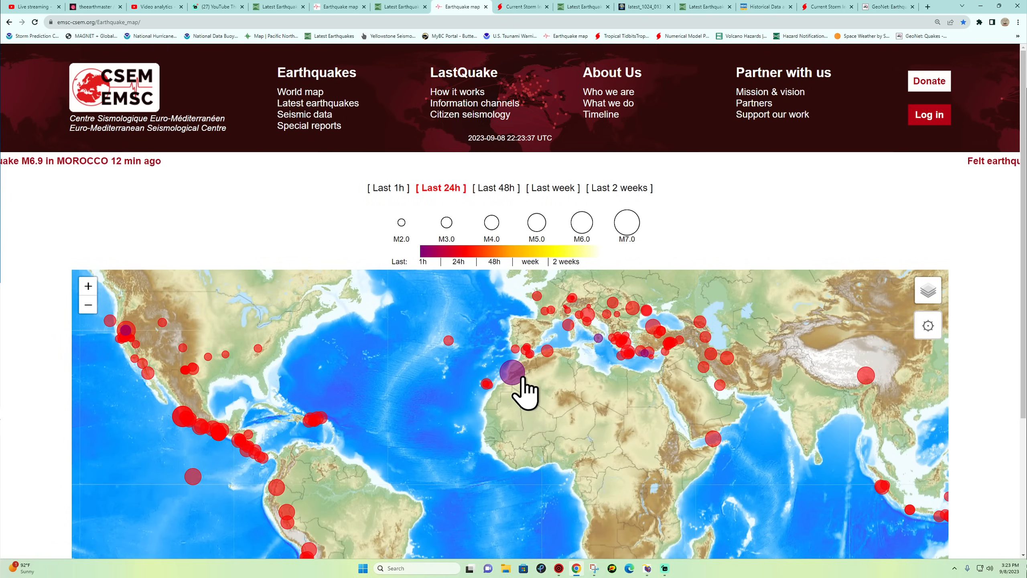
left_click(509, 374)
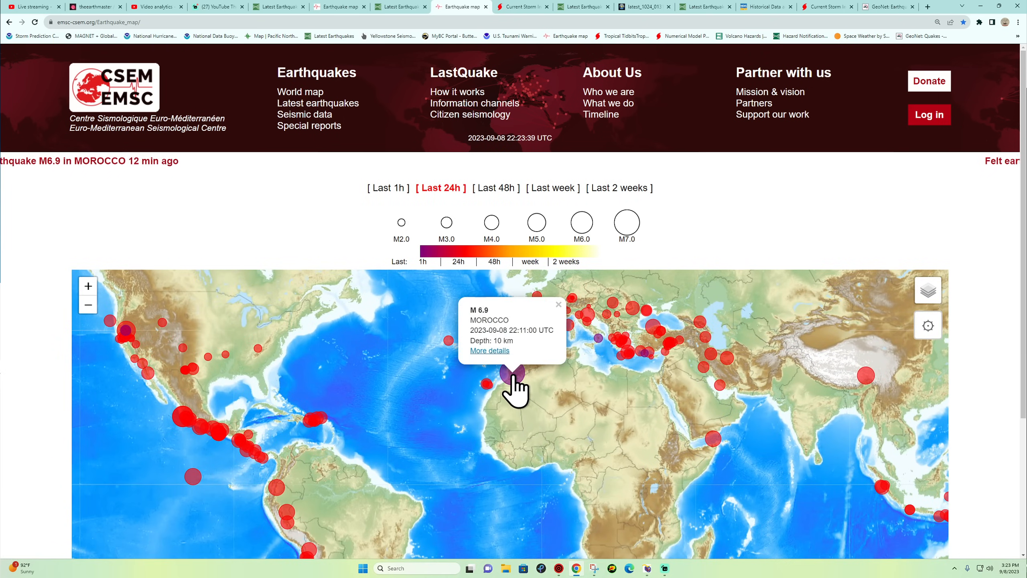
left_click(490, 351)
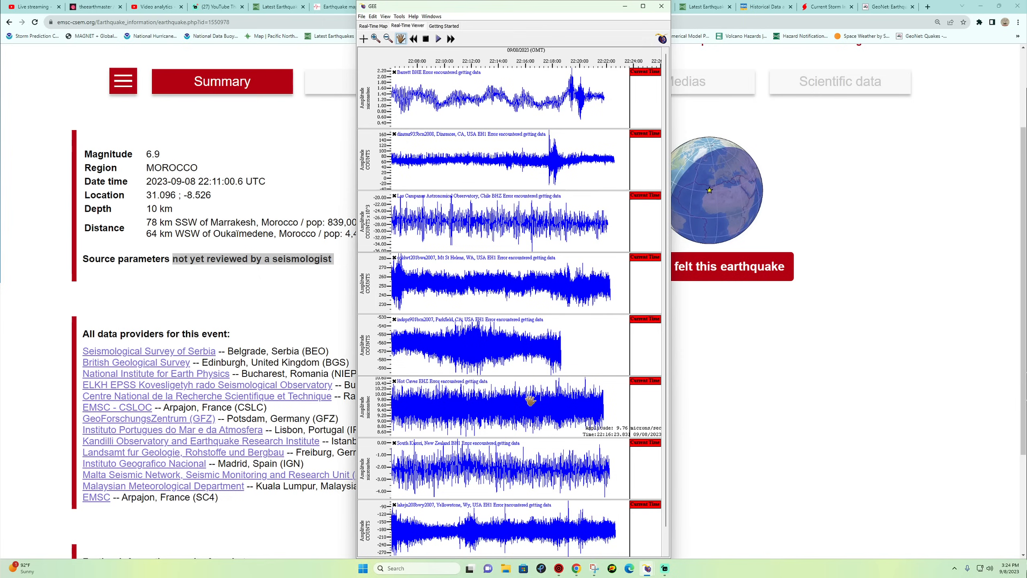
mouse_move(501, 116)
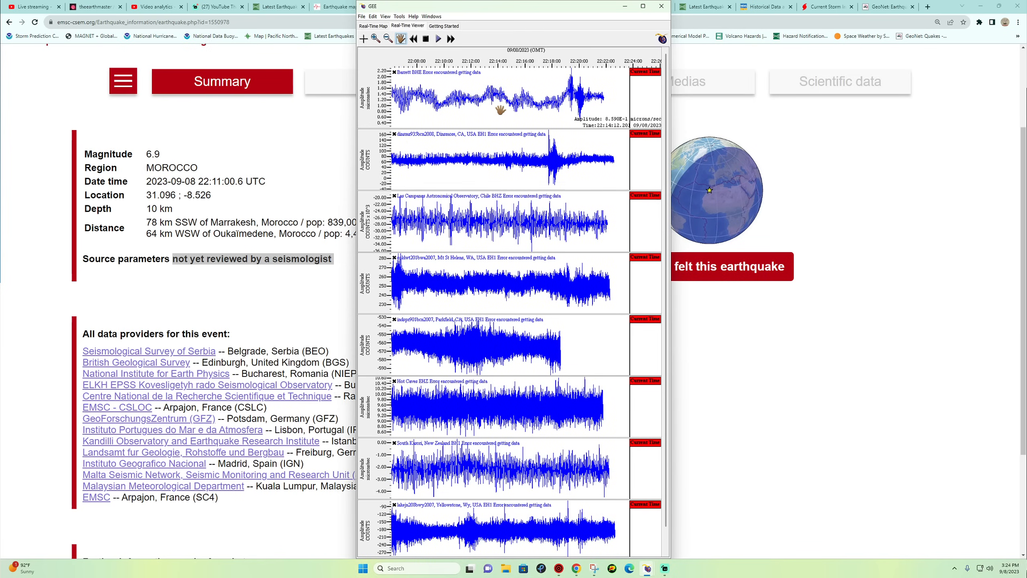
mouse_move(508, 166)
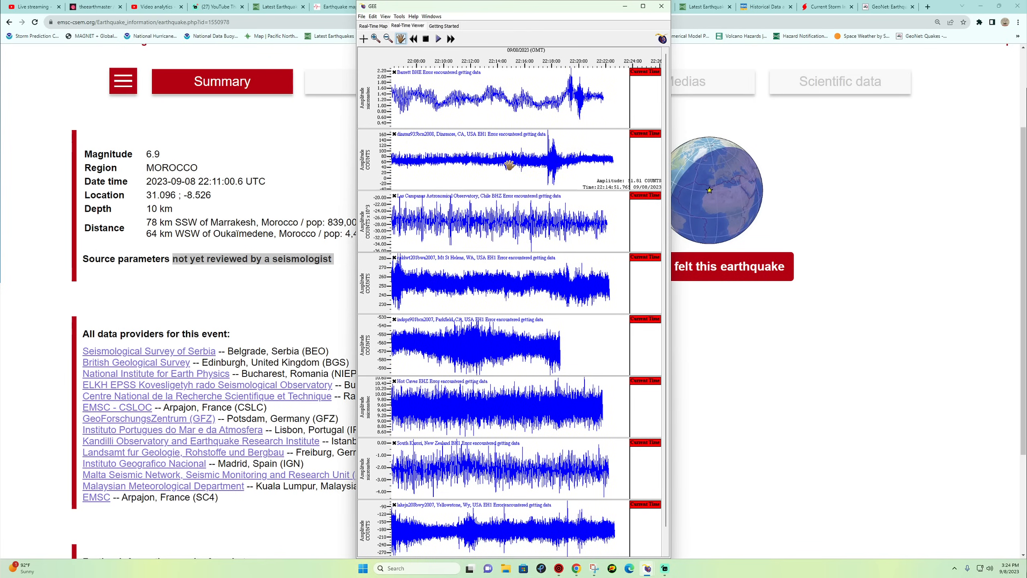
- Read amplitudes on the GEE Barrett and Dinsmore traces showing the Morocco quake's waves
left_click(661, 11)
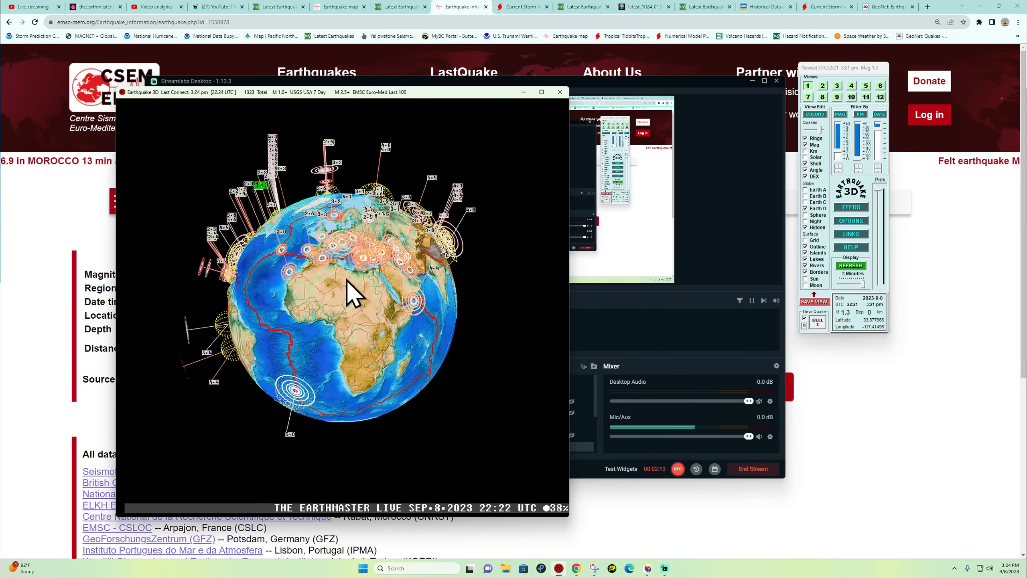
- Put away the Earthquake 3D globe to return to the reviewed EMSC Morocco page
left_click(560, 92)
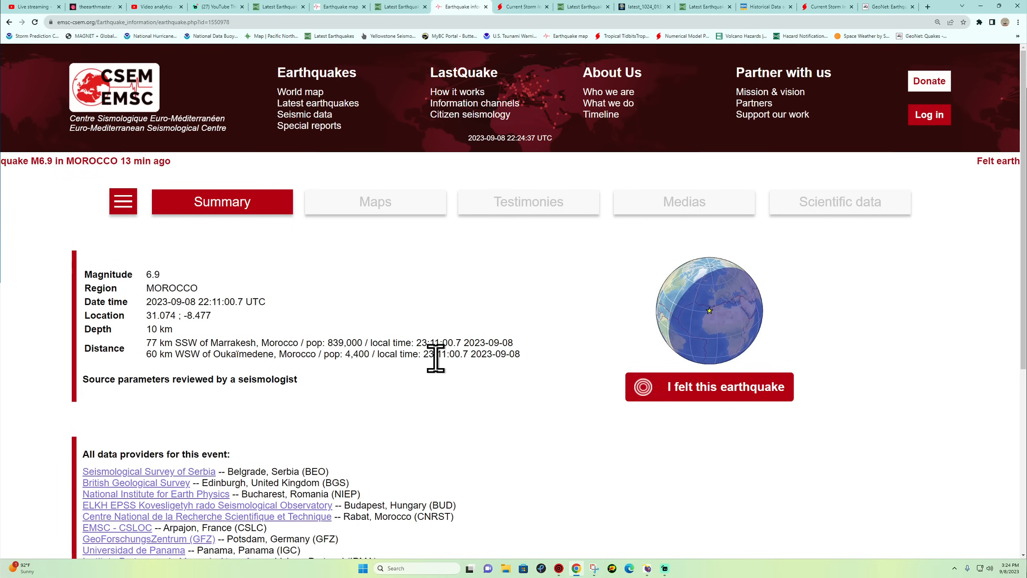
- Try the Moroccan CNRST provider link, which fails to load, and return to EMSC
scroll("down", 3)
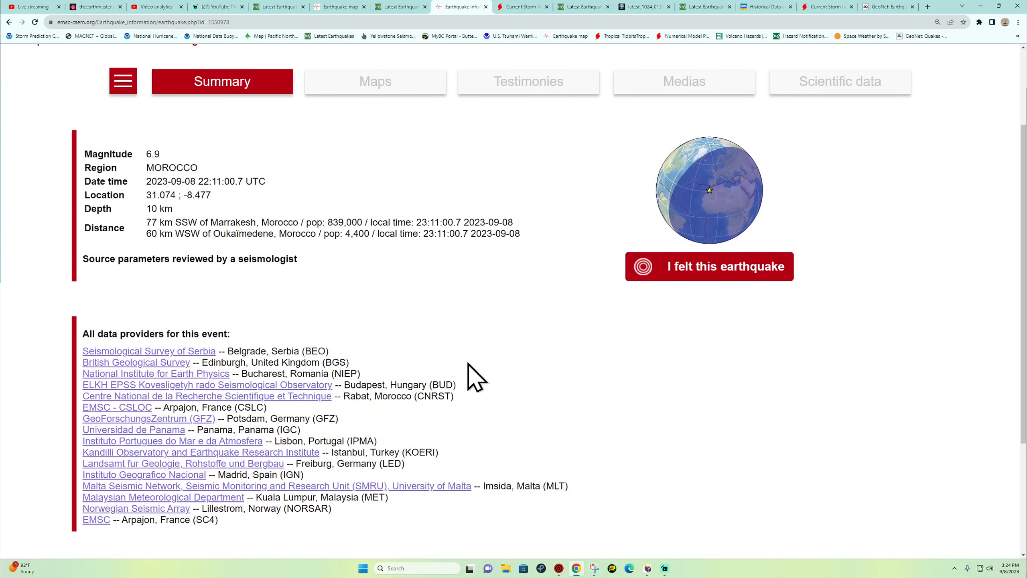
mouse_move(198, 406)
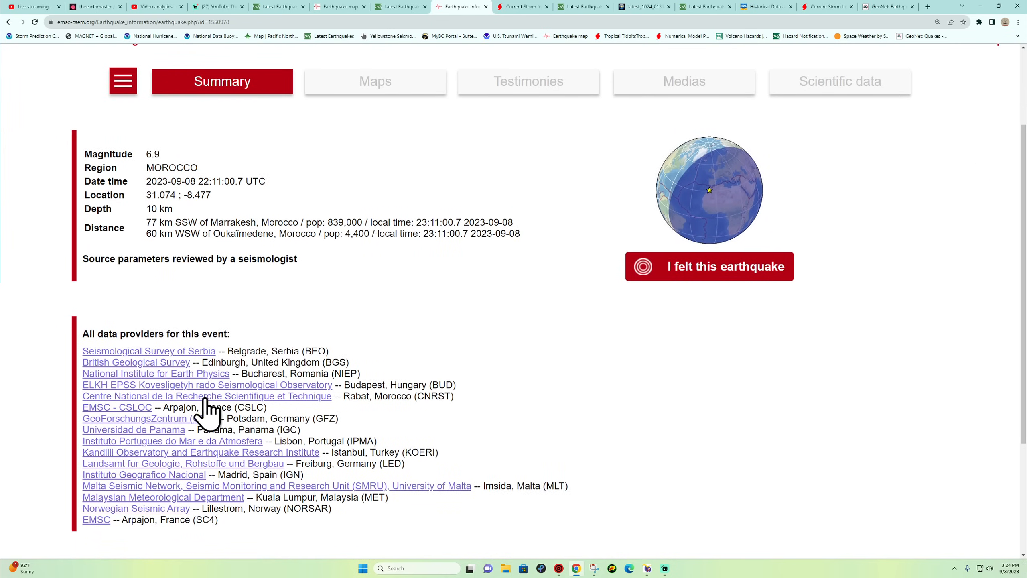
left_click(194, 397)
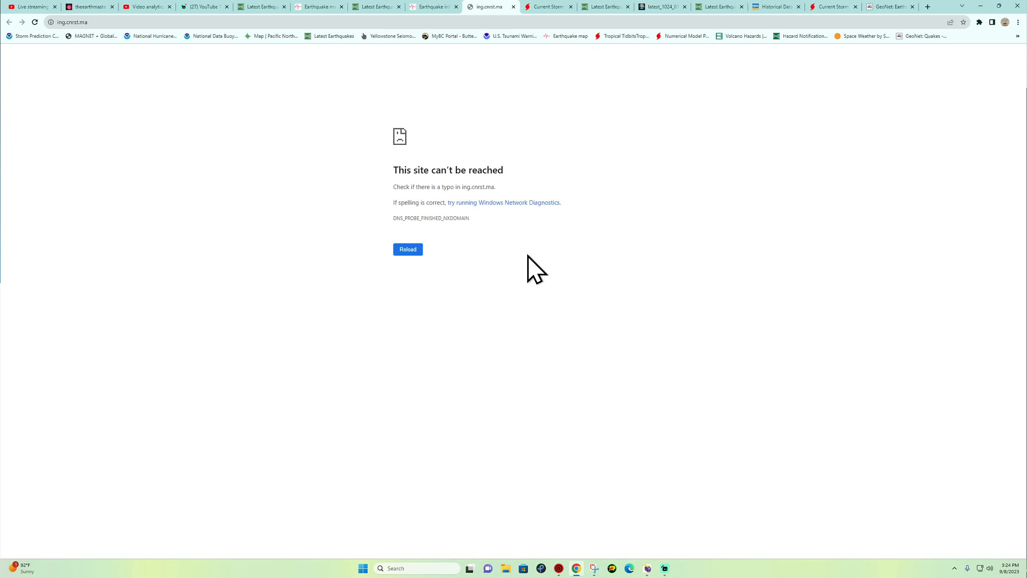
mouse_move(457, 11)
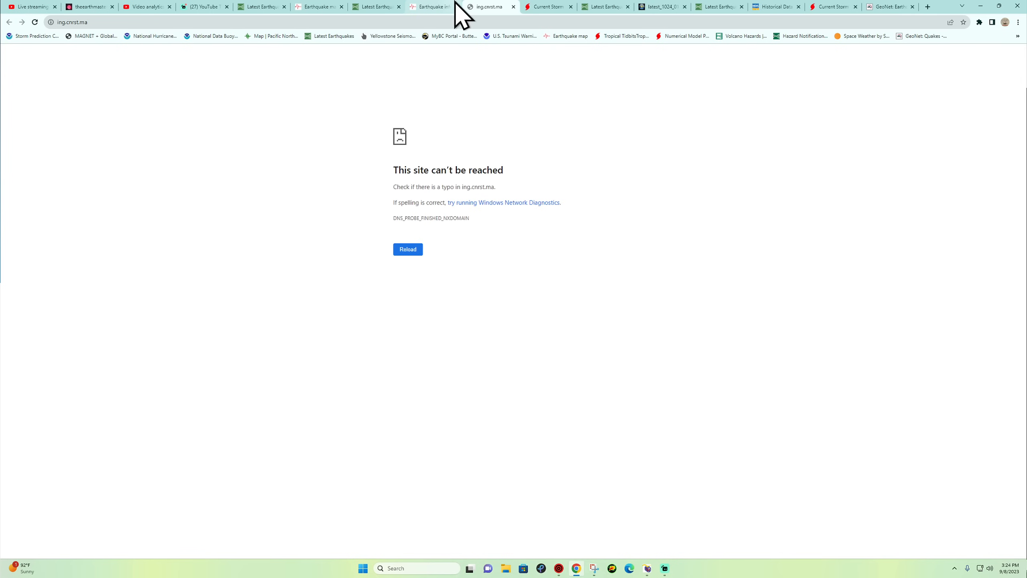
left_click(433, 7)
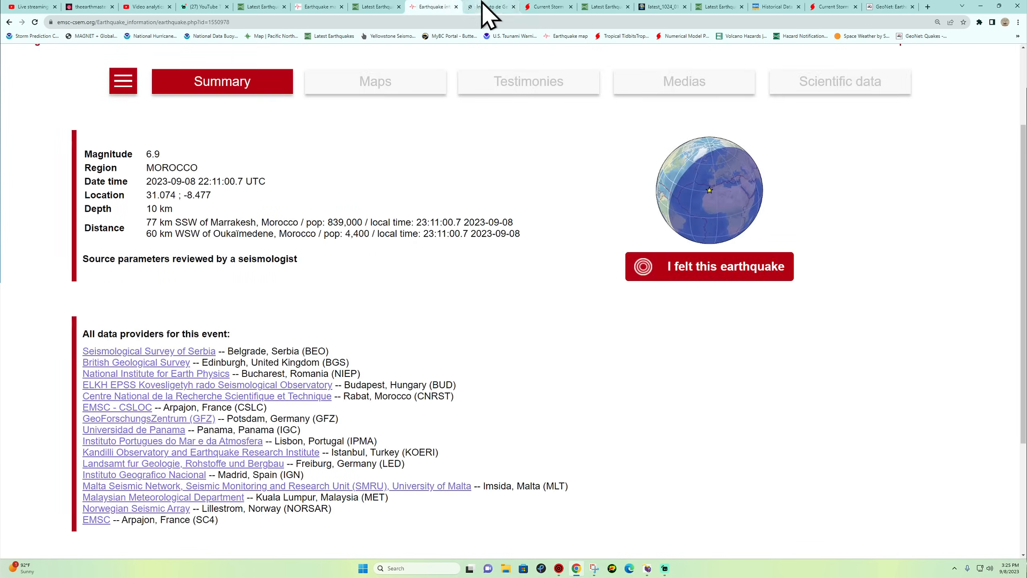
- Open the Panama institute's Morocco post: M6.9, 31.12, -8.39, 10 km depth
left_click(490, 7)
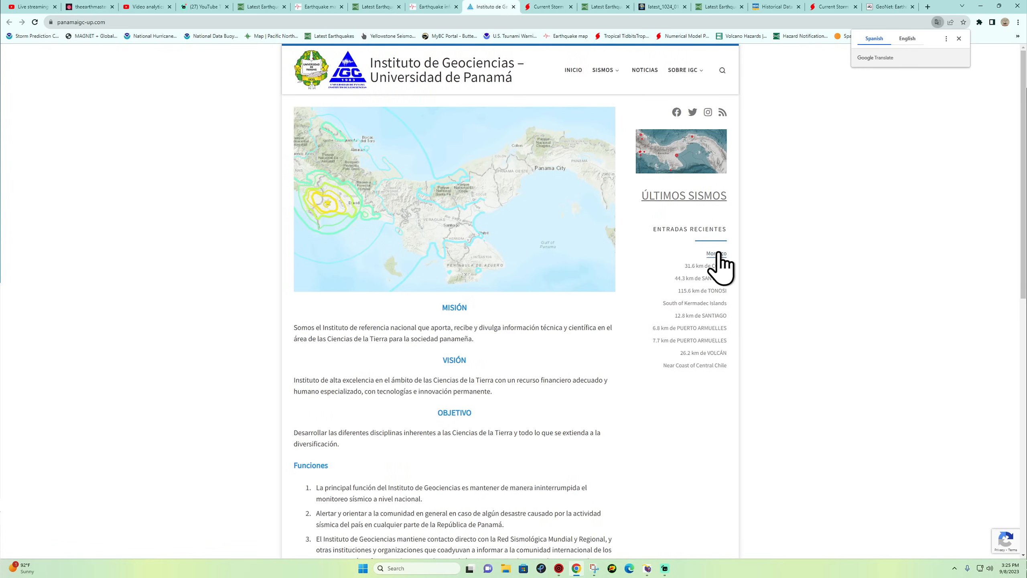
mouse_move(710, 355)
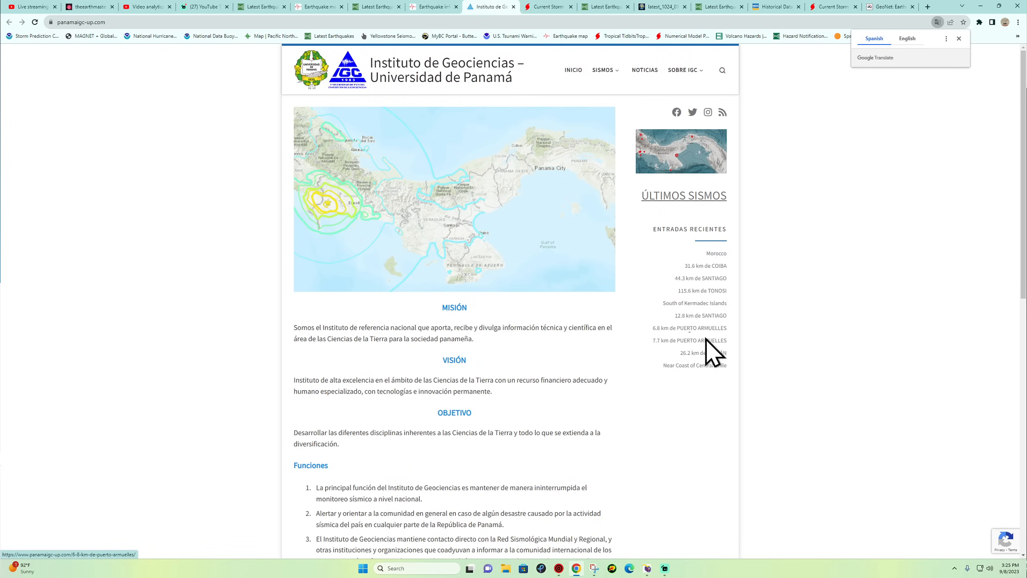
mouse_move(703, 385)
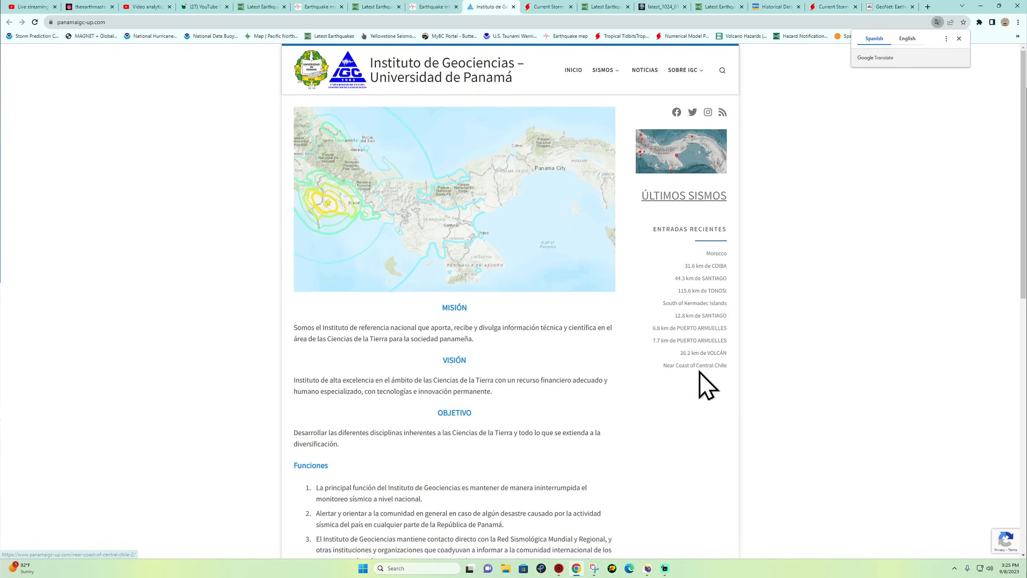
mouse_move(678, 339)
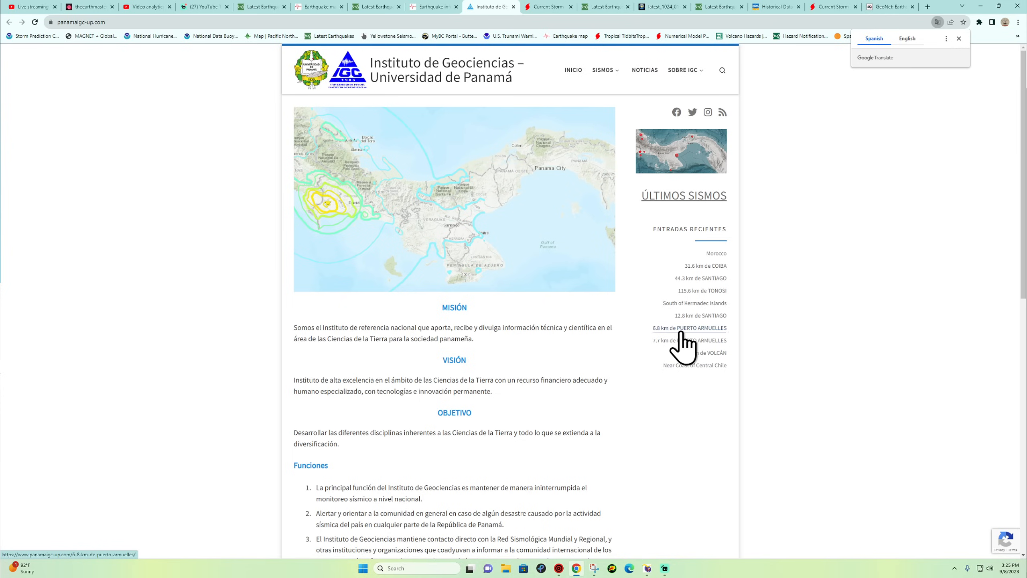
mouse_move(699, 337)
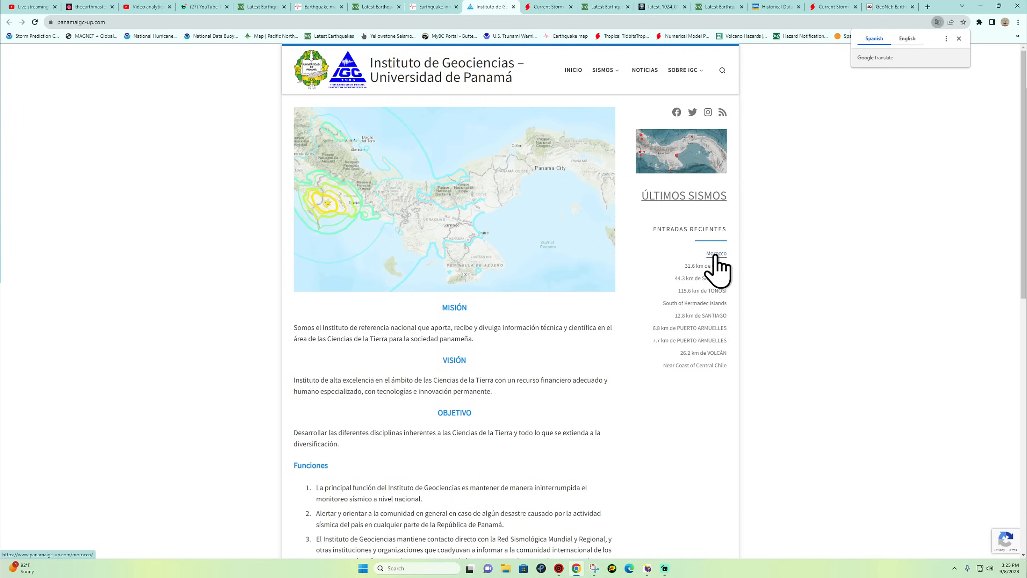
left_click(716, 253)
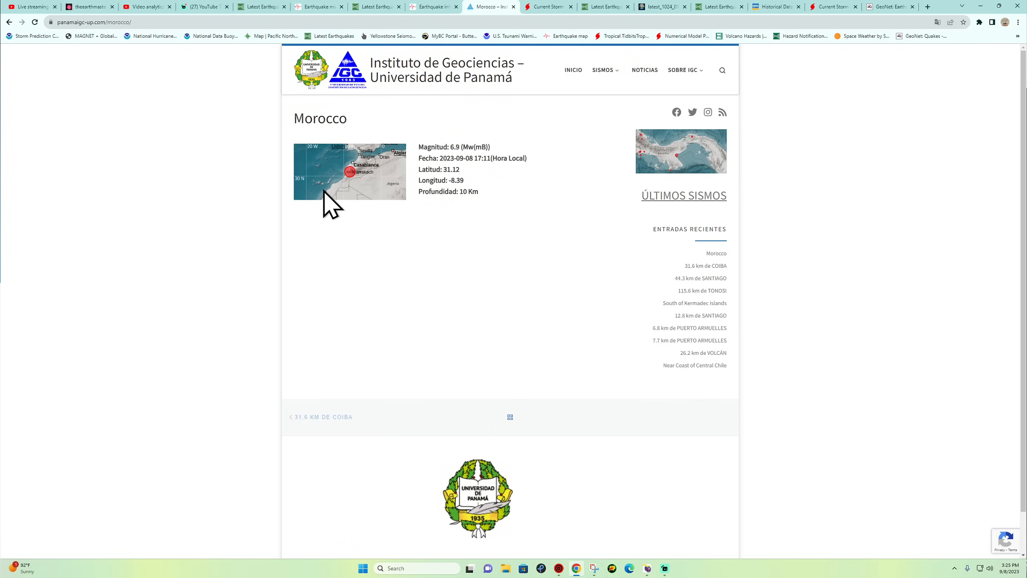
mouse_move(113, 15)
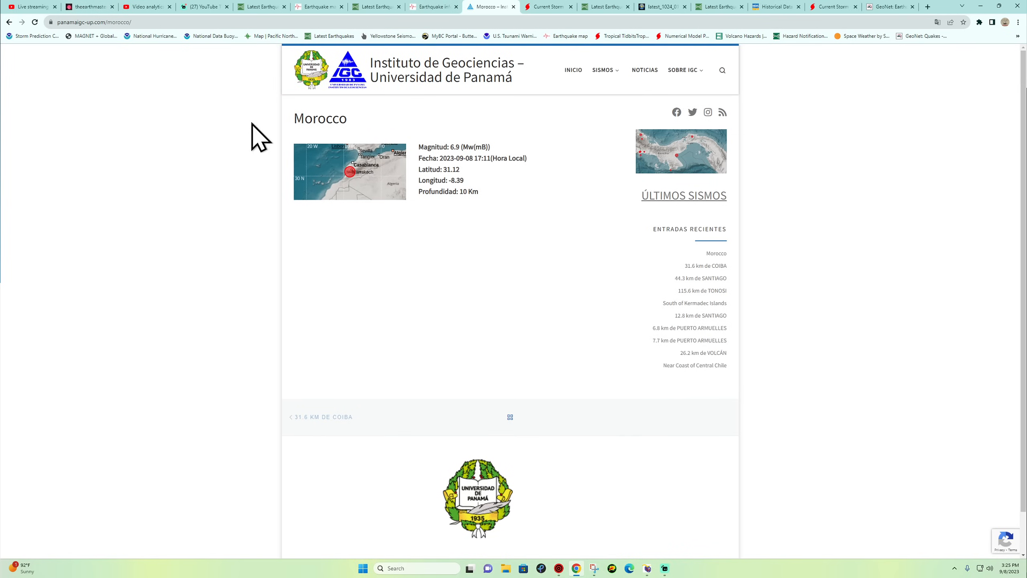
mouse_move(650, 525)
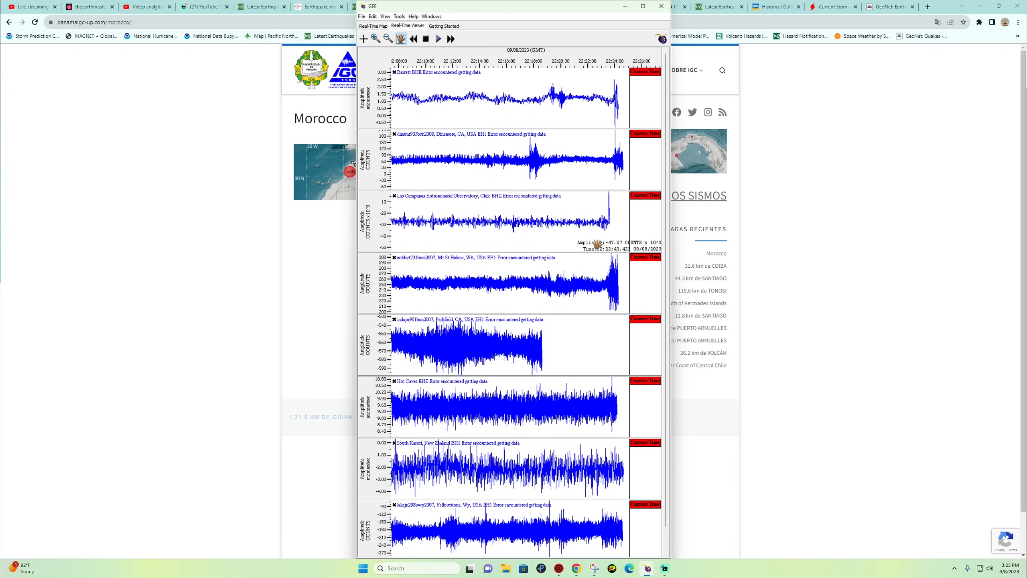
mouse_move(620, 289)
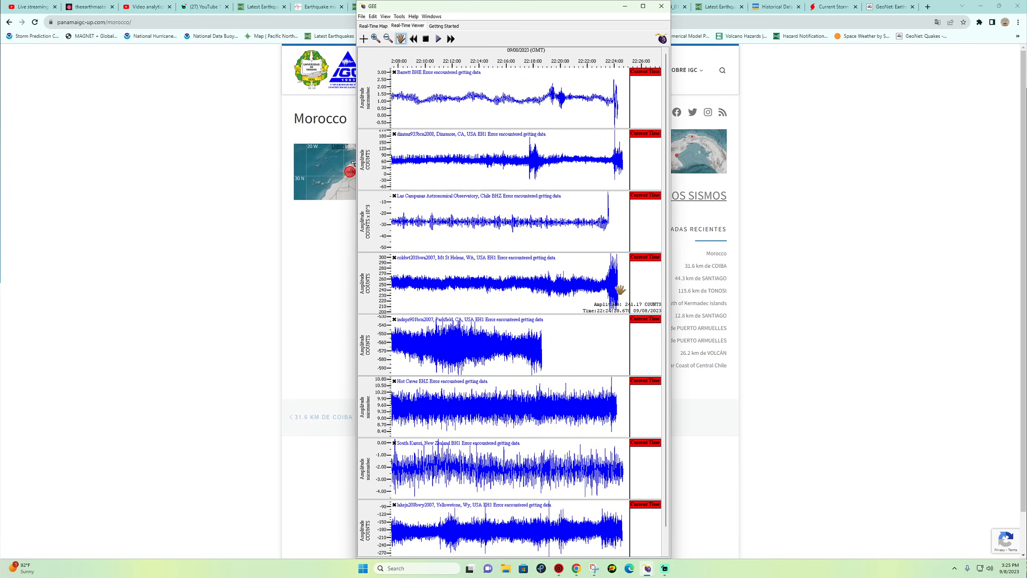
mouse_move(606, 321)
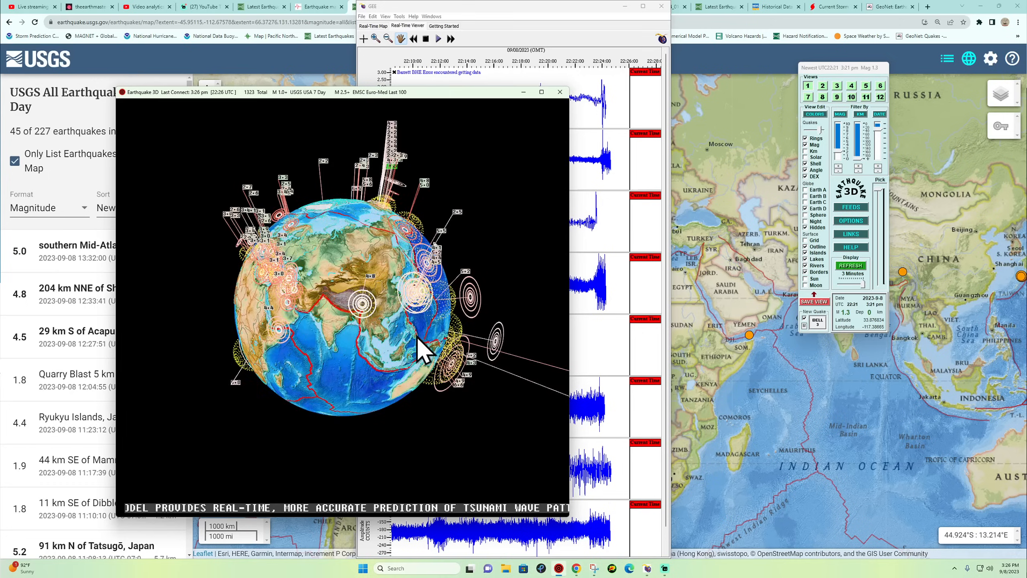
- Rotate the Earthquake 3D globe toward Africa, then bring the USGS map forward
left_click_drag(419, 347, 337, 256)
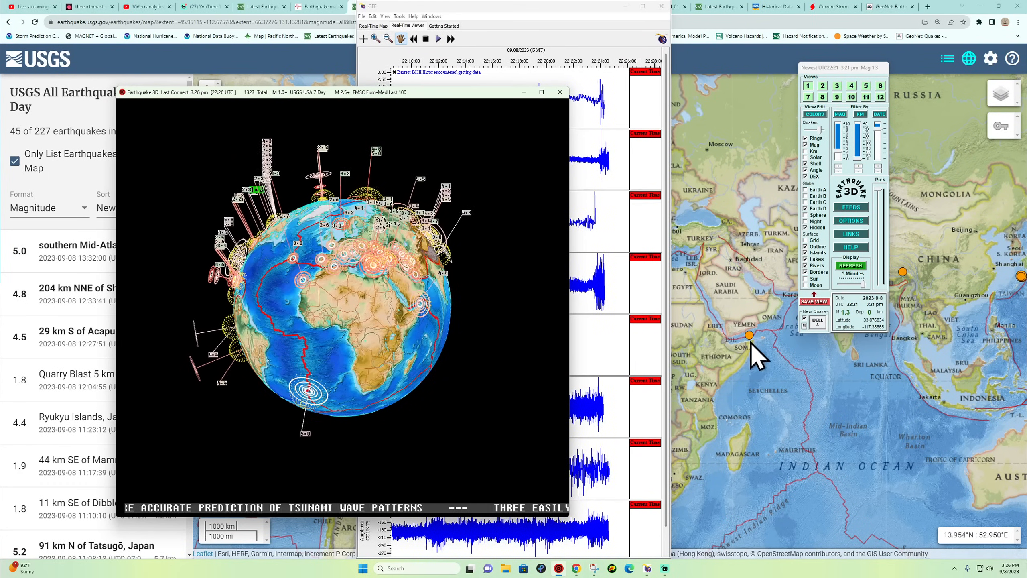
left_click(560, 92)
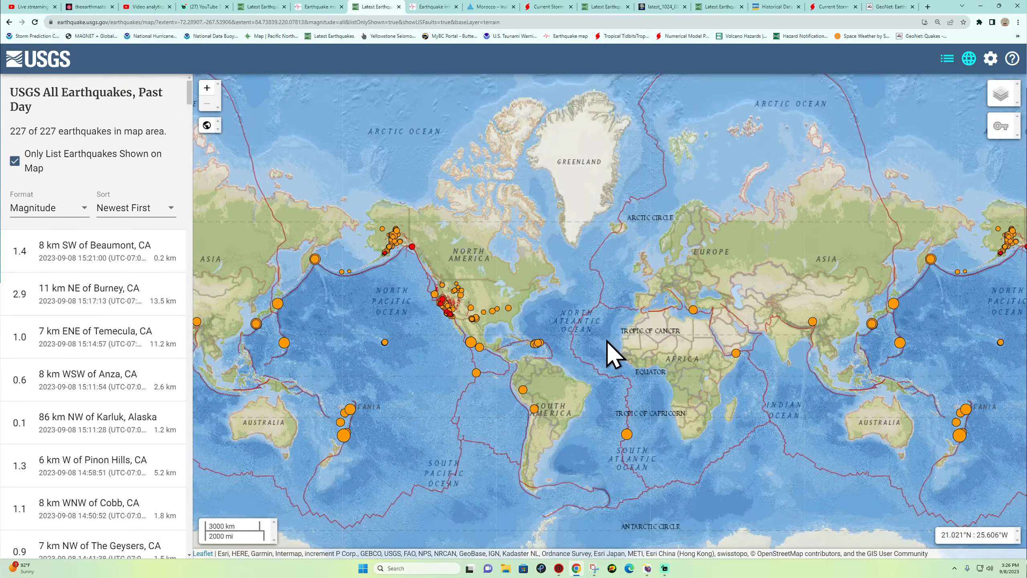
mouse_move(716, 357)
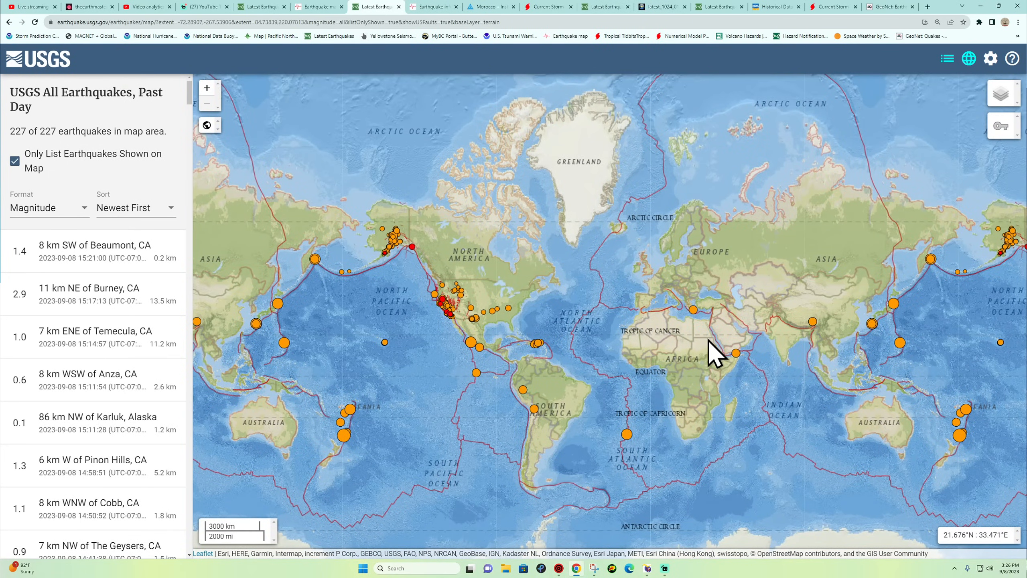
mouse_move(569, 350)
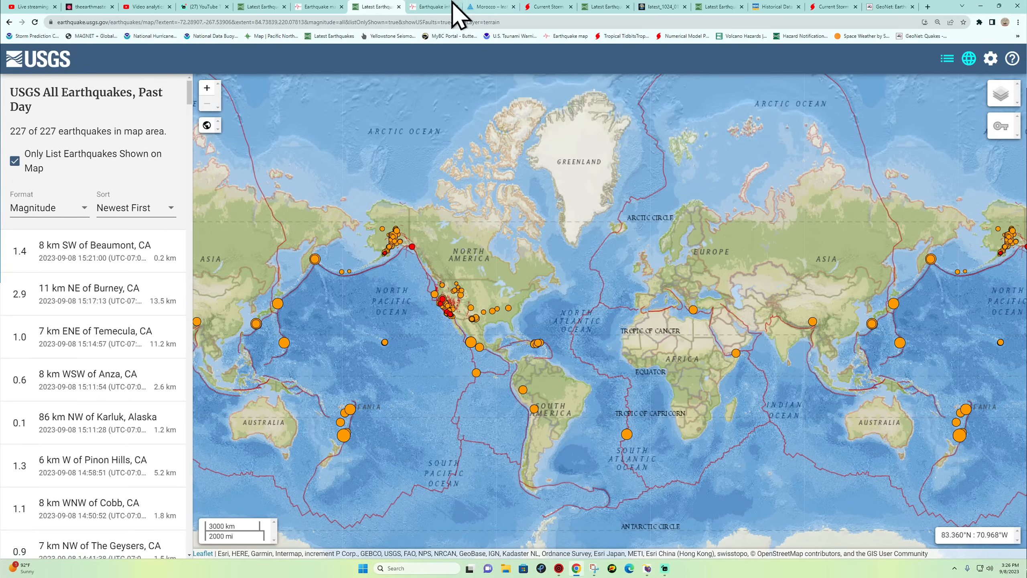
mouse_move(422, 54)
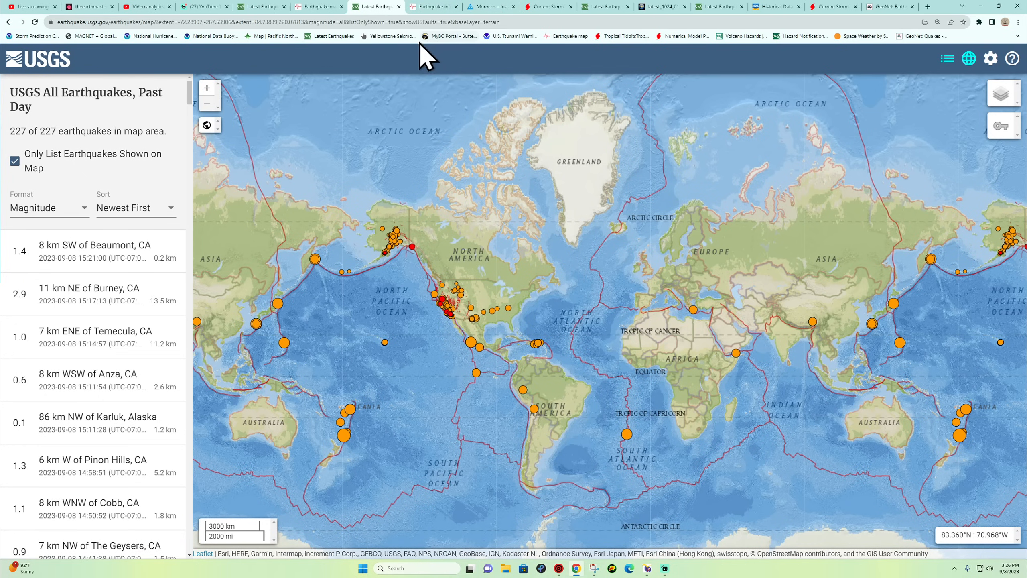
- Reopen the Morocco quake's details from its circle on the EMSC map
left_click(374, 7)
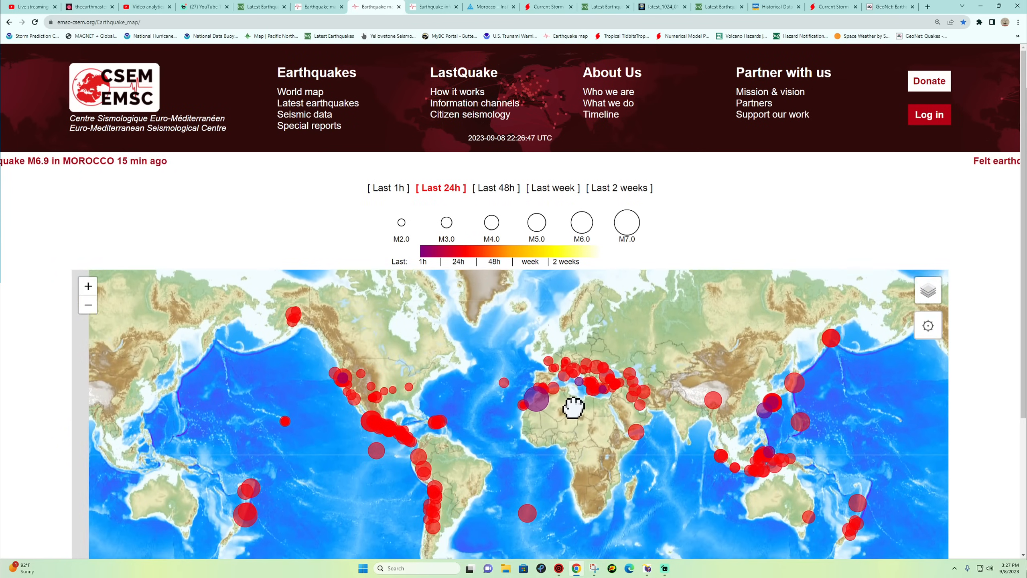
left_click(537, 400)
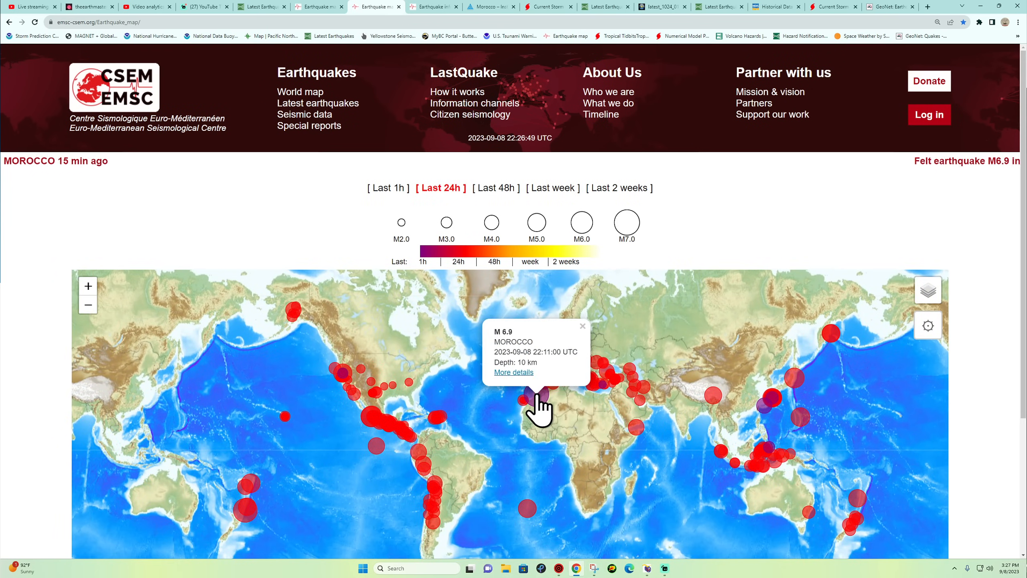
left_click(513, 372)
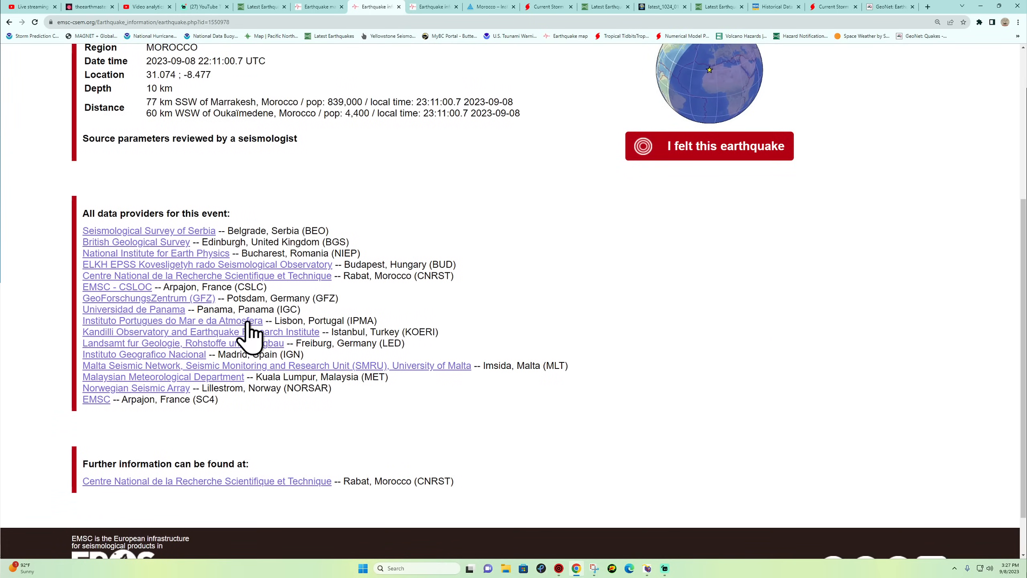
- Highlight the 'reviewed by a seismologist' note and briefly check the USGS map around Morocco
scroll("up", 3)
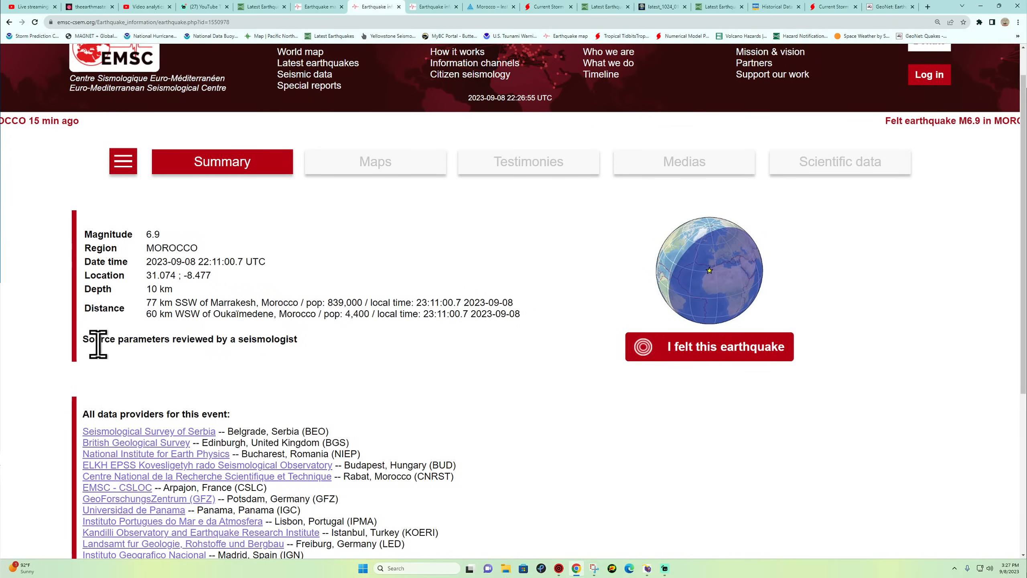
left_click_drag(87, 338, 297, 339)
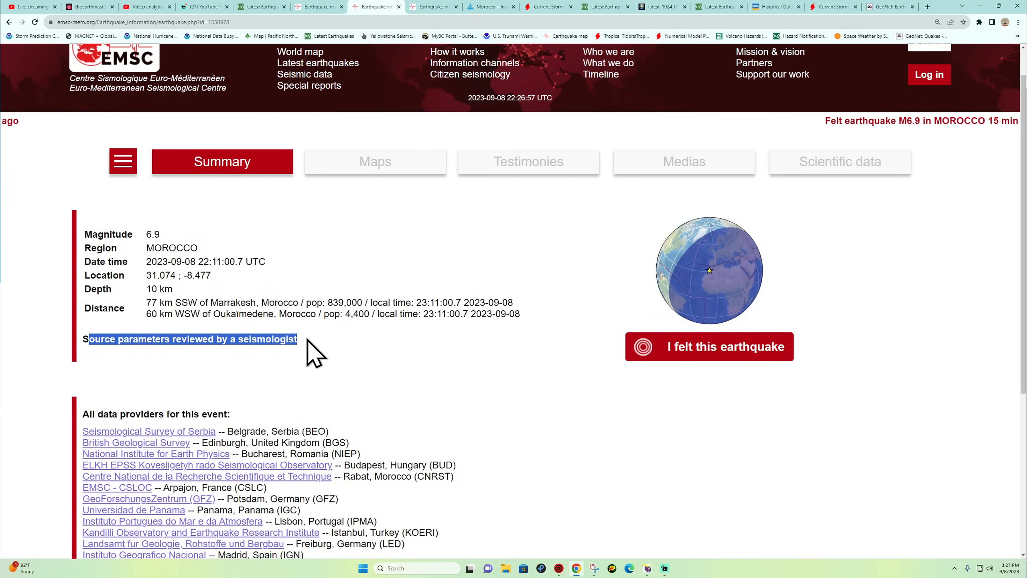
mouse_move(556, 430)
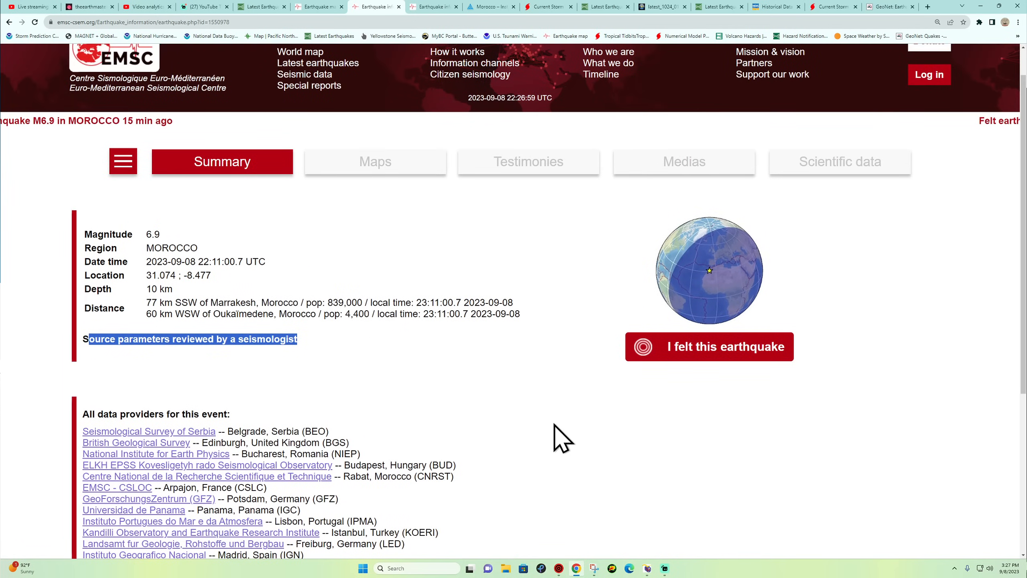
scroll("down", 3)
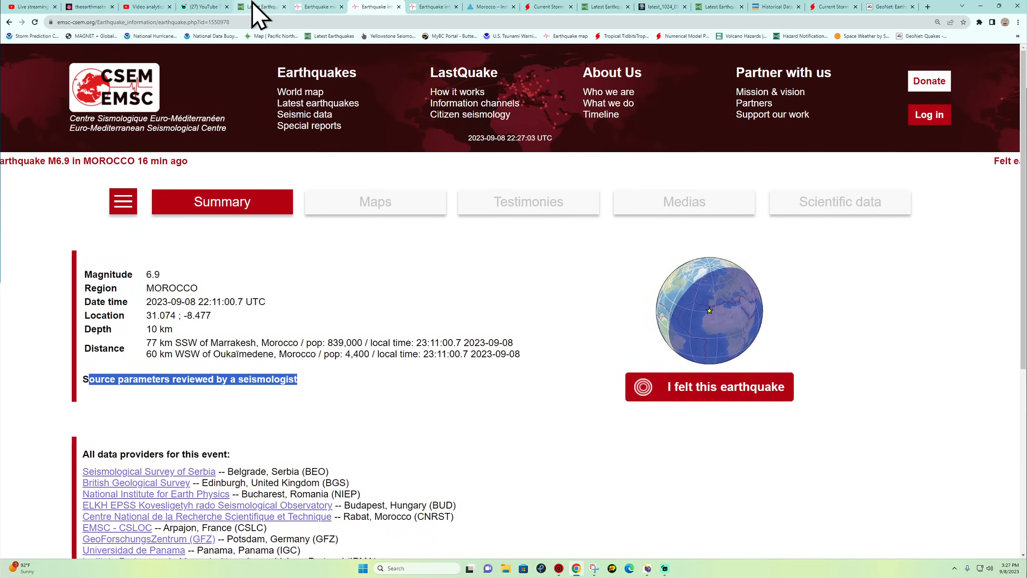
left_click(260, 7)
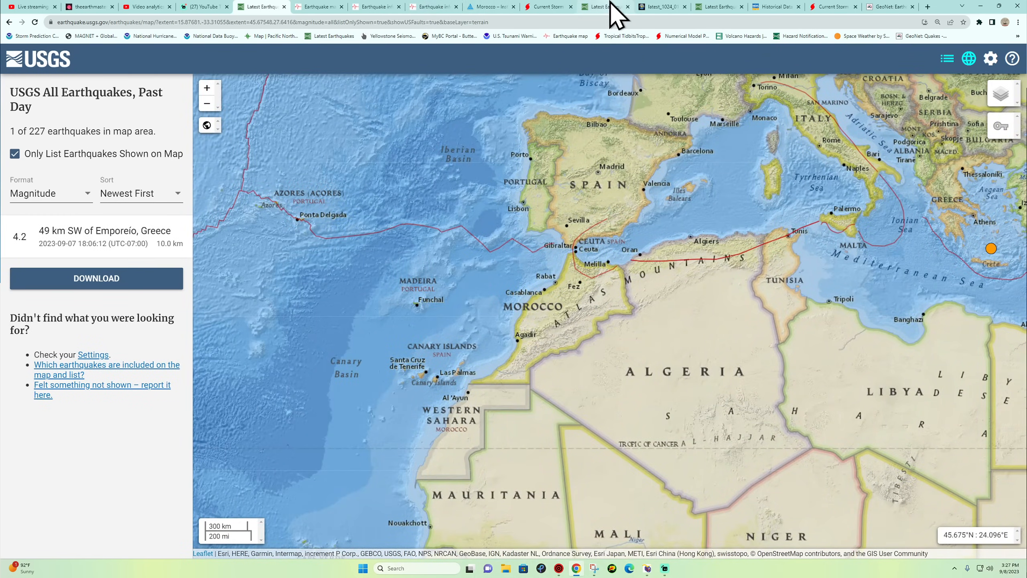
left_click(429, 7)
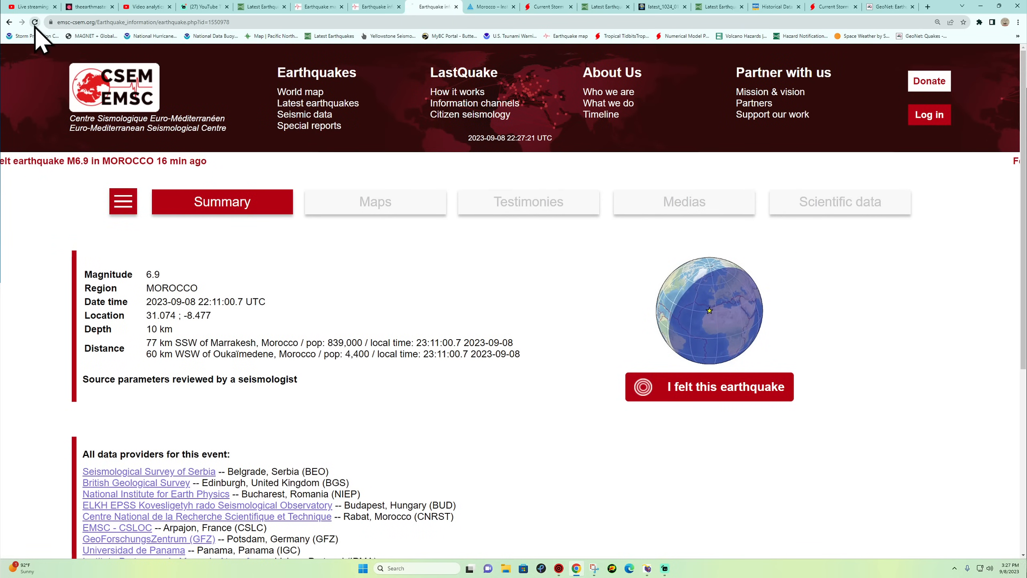
mouse_move(373, 416)
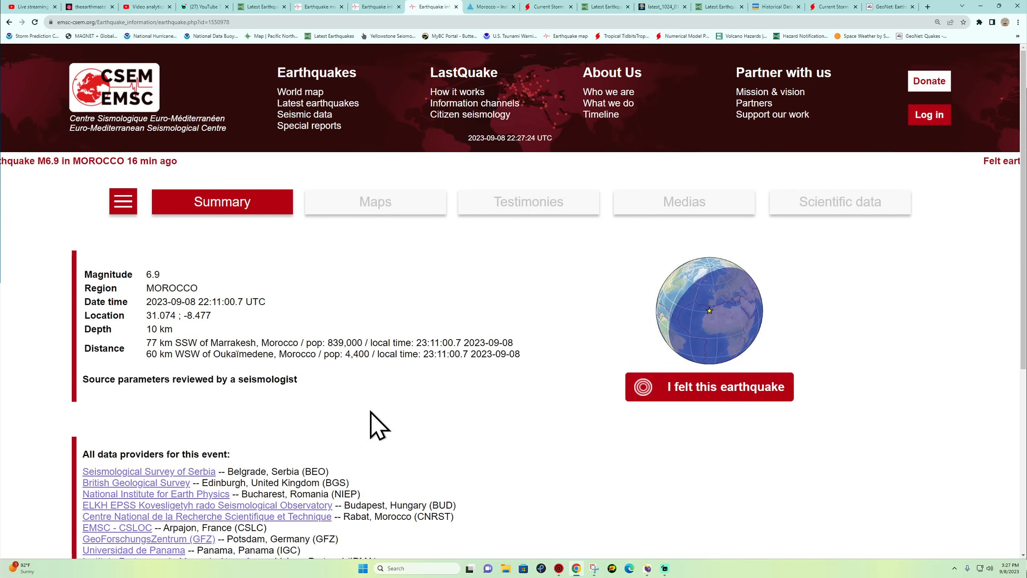
- Open the M6.9 MOROCCO event from the EMSC list and view its testimonies
scroll("down", 3)
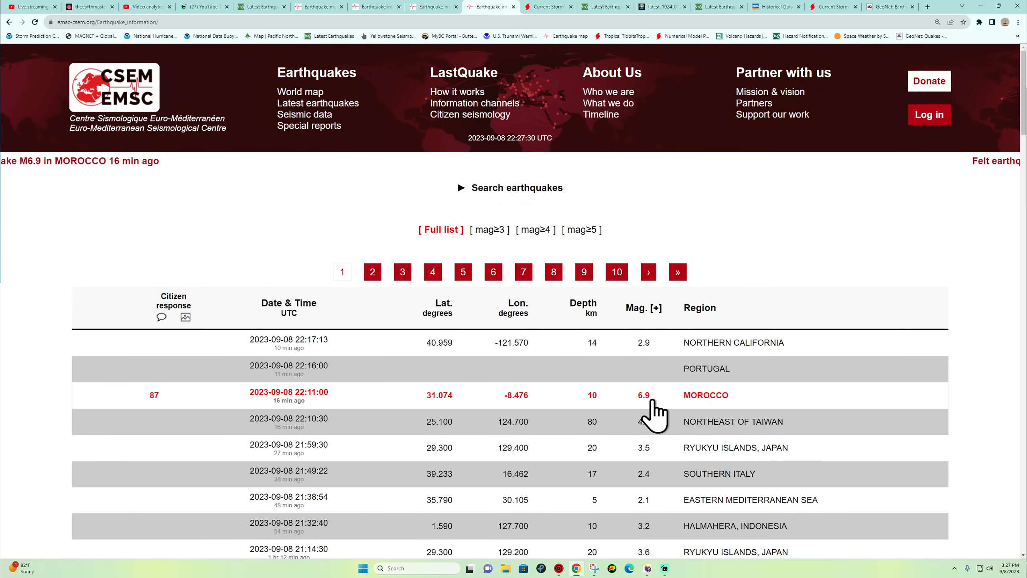
left_click(706, 395)
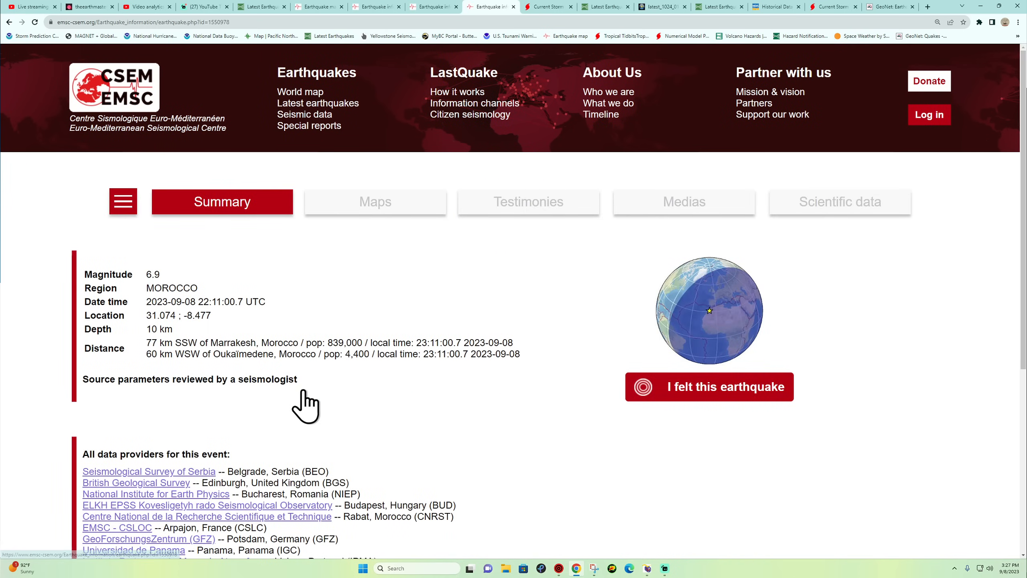
left_click(529, 202)
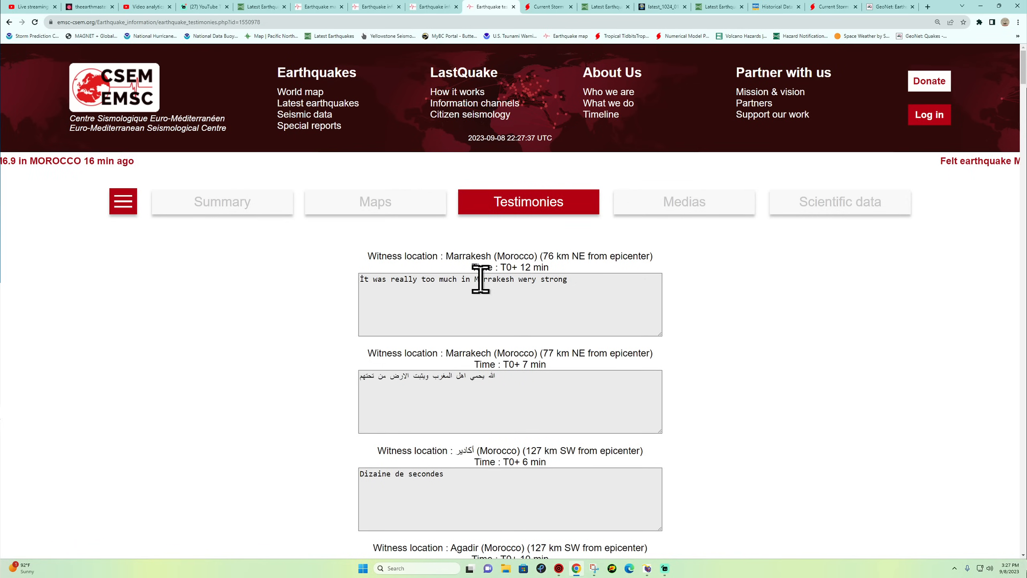
- Highlight a Marrakesh strong-shaking report and scroll through Agadir, Essaouira and other testimonies
left_click_drag(466, 279, 568, 278)
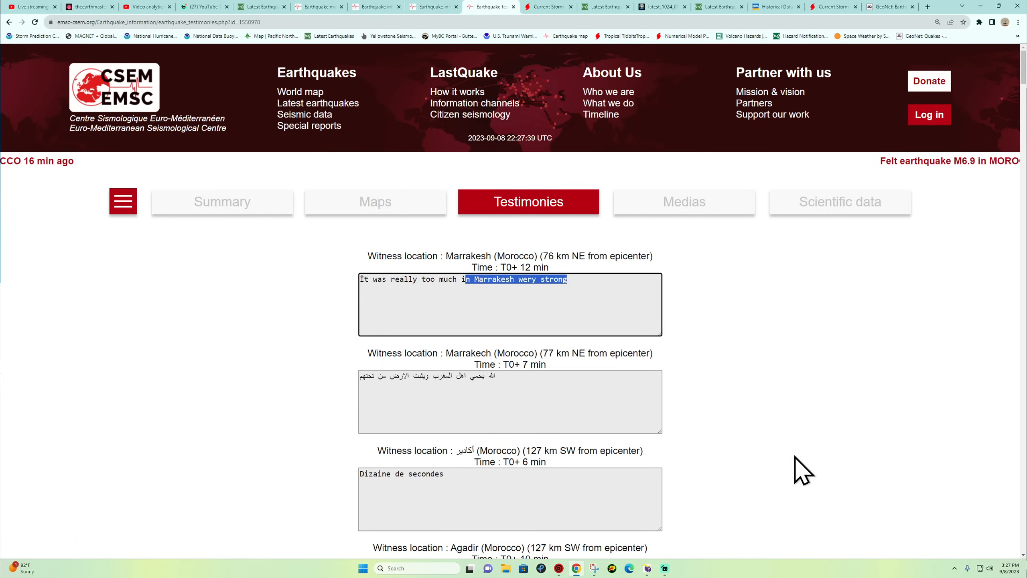
scroll("down", 3)
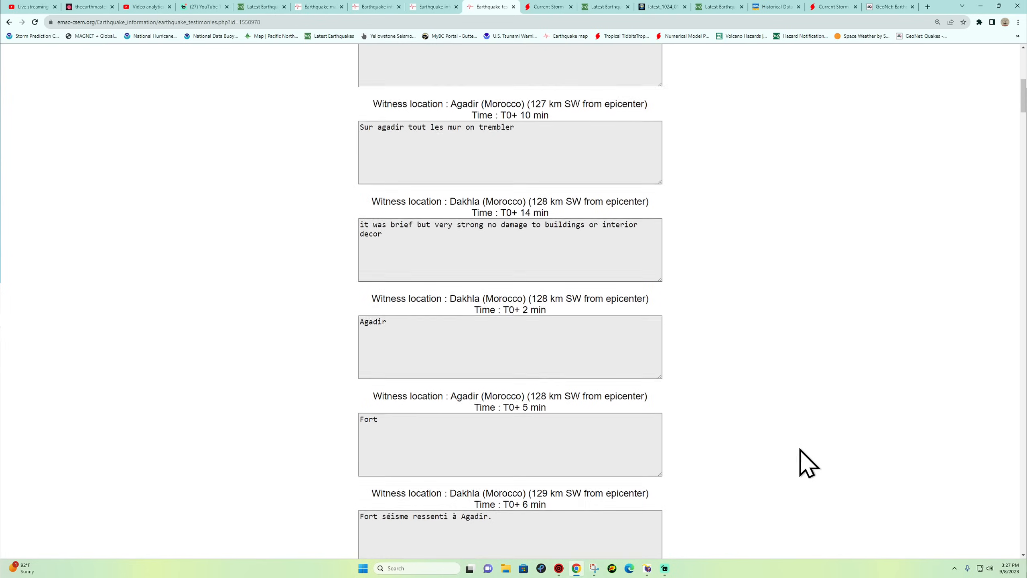
scroll("down", 3)
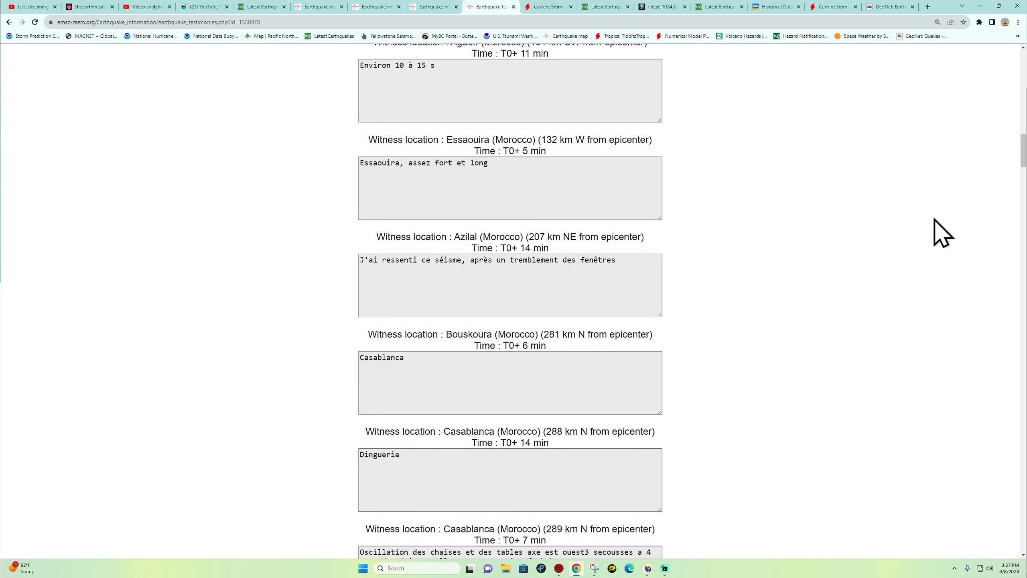
scroll("down", 3)
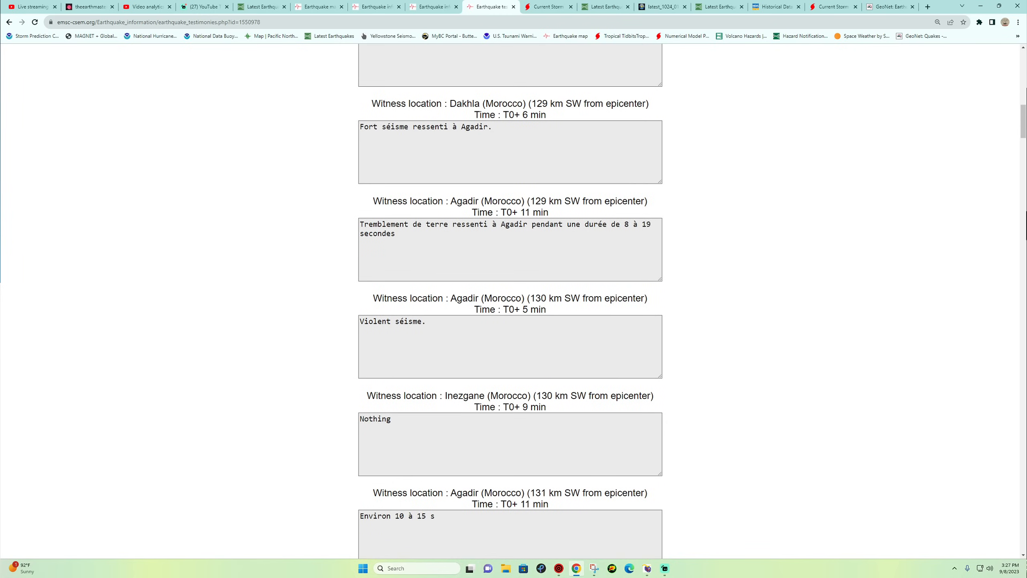
scroll("up", 3)
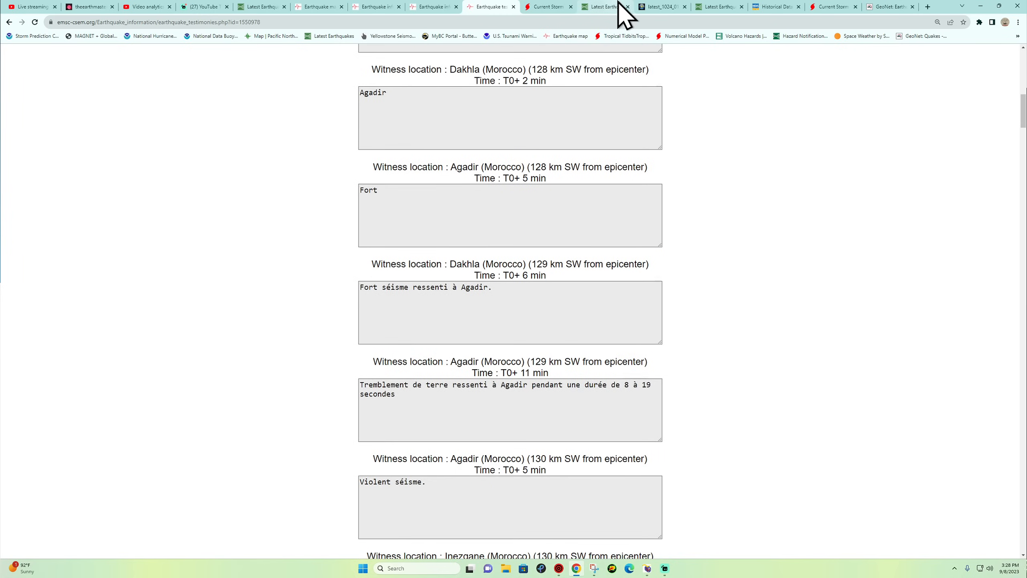
left_click(604, 6)
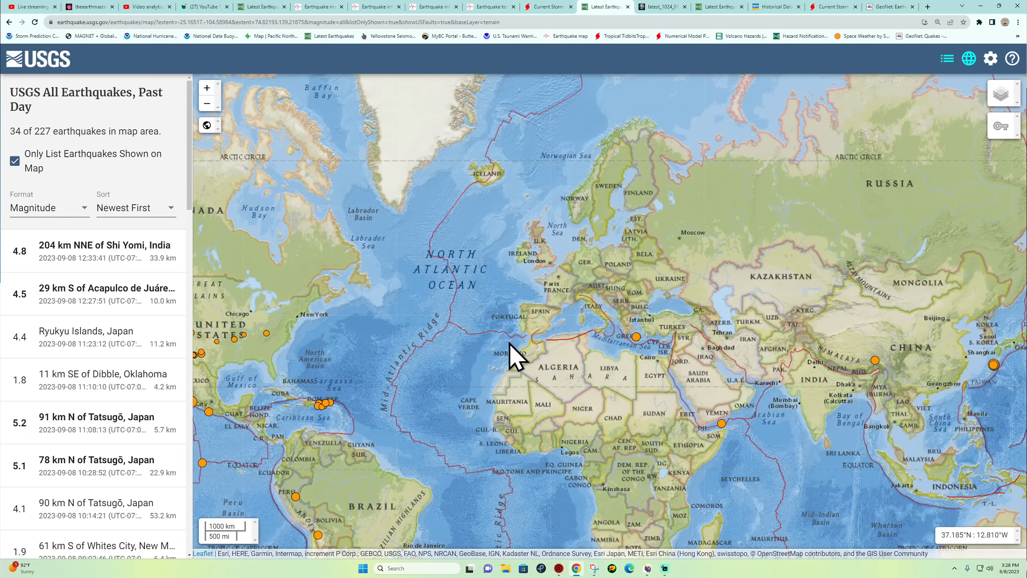
mouse_move(531, 373)
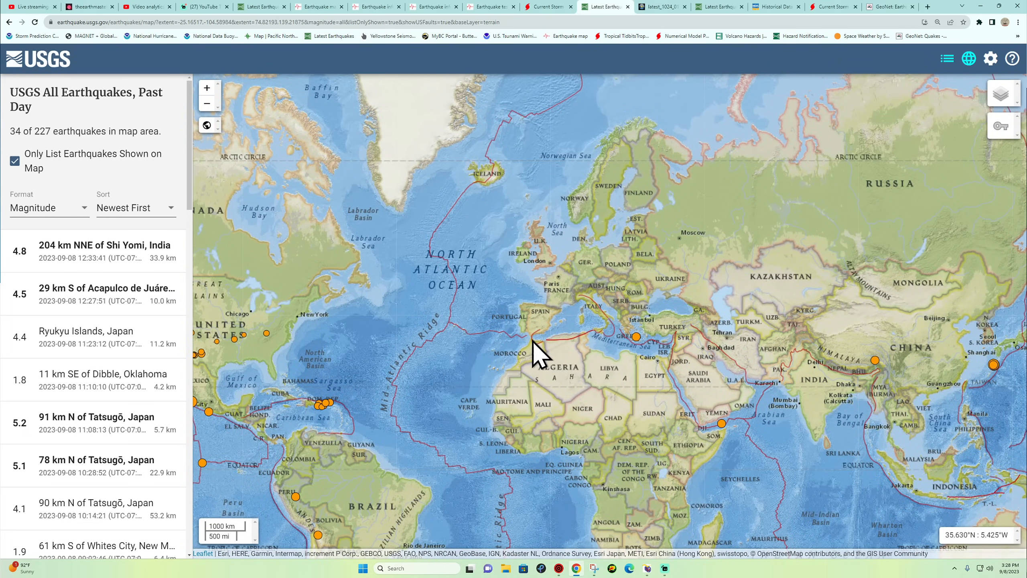
mouse_move(567, 390)
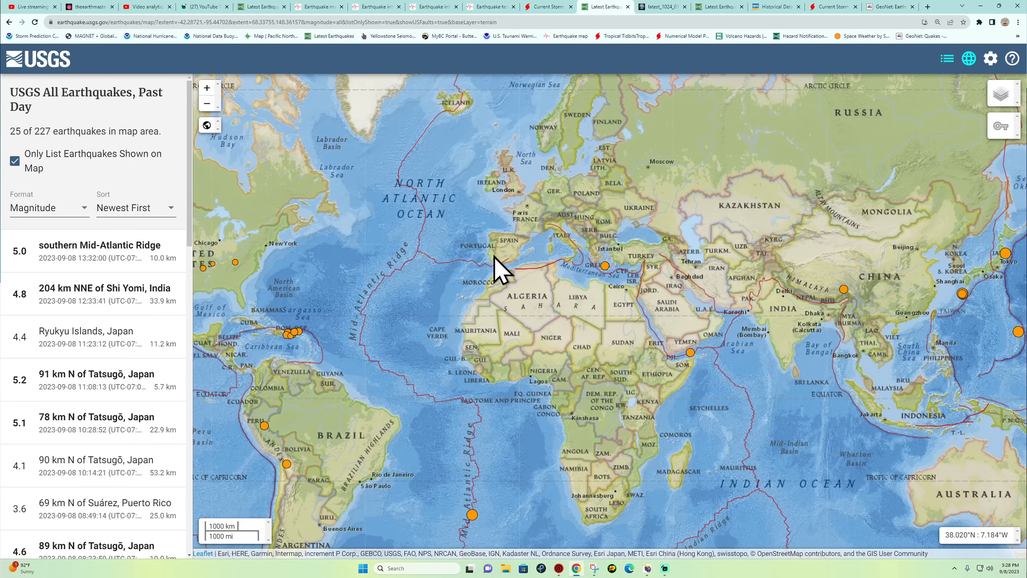
- Launch Earthquake 3D over the USGS map listing 25 of 227 quakes
left_click(558, 568)
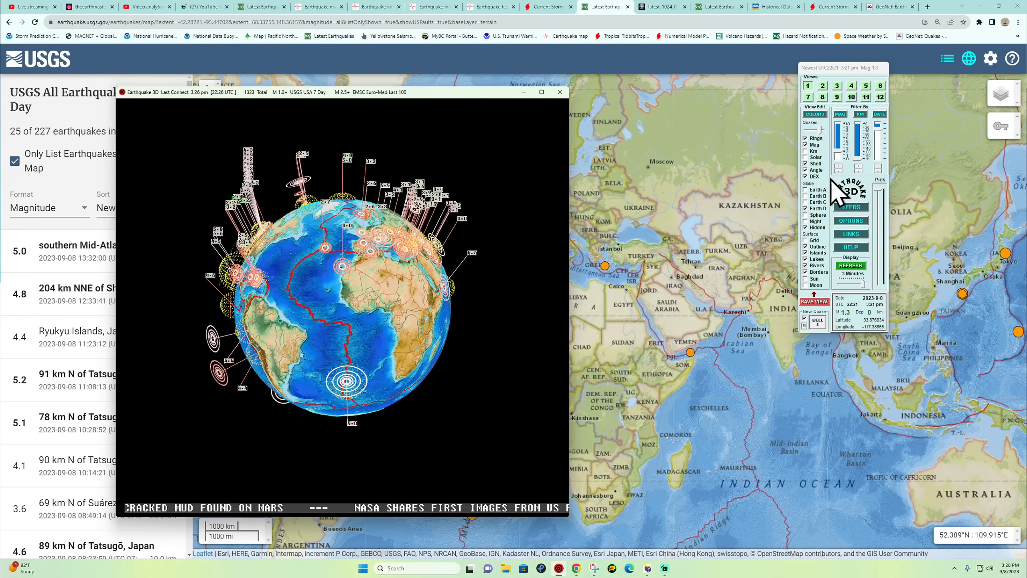
- Load the EMSC World Last 100 feed on the 3D globe to show rings over northwest Africa
left_click(851, 207)
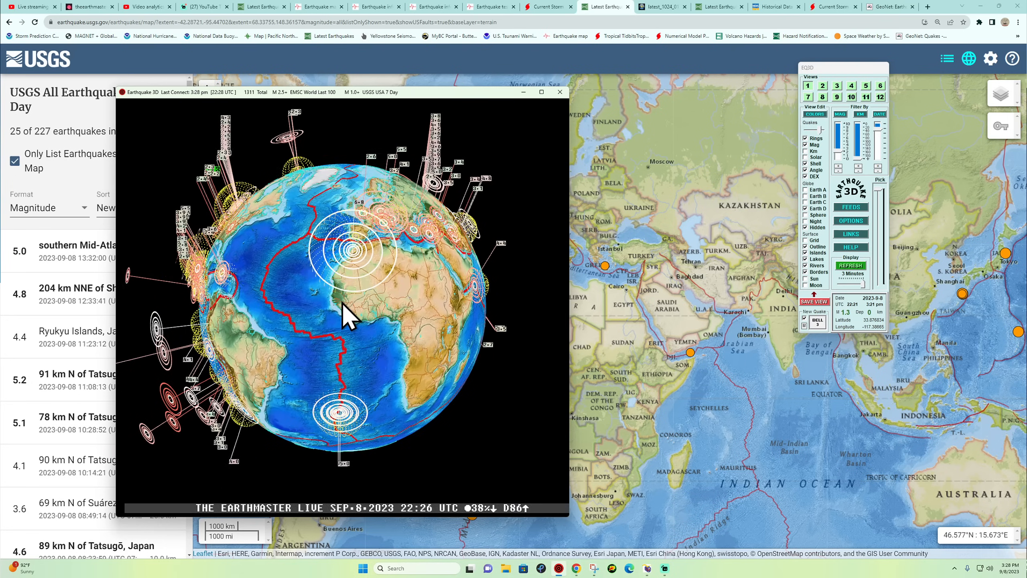
left_click(560, 92)
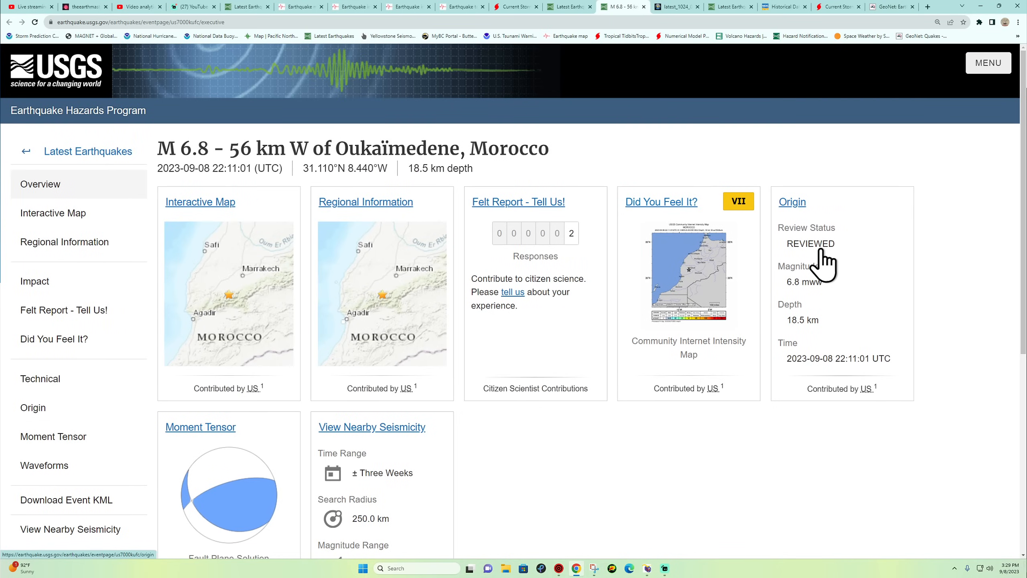
mouse_move(739, 386)
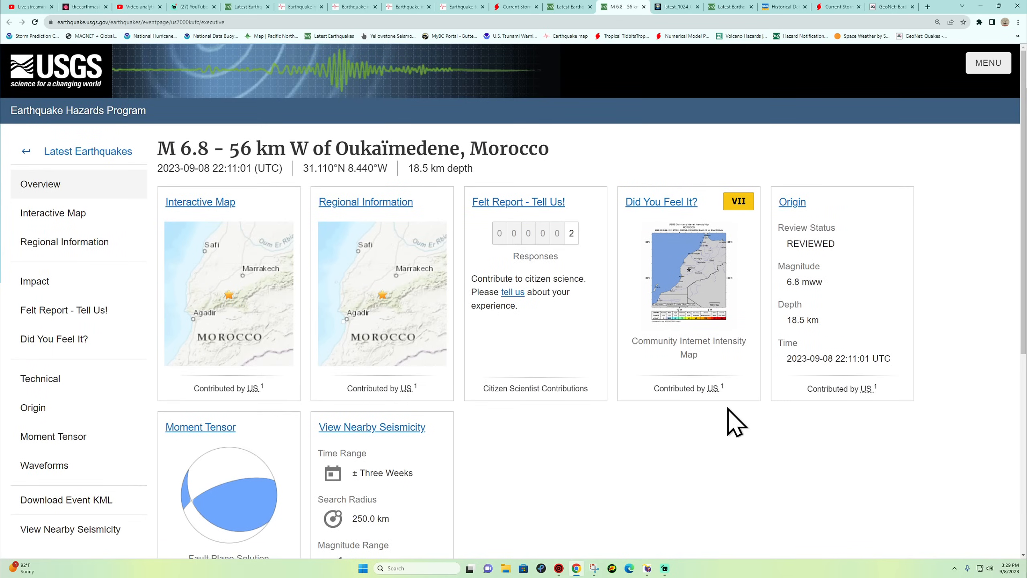
- Return to the USGS Latest Earthquakes map to find the M6.8 Oukaïmedene, Morocco entry
left_click(200, 202)
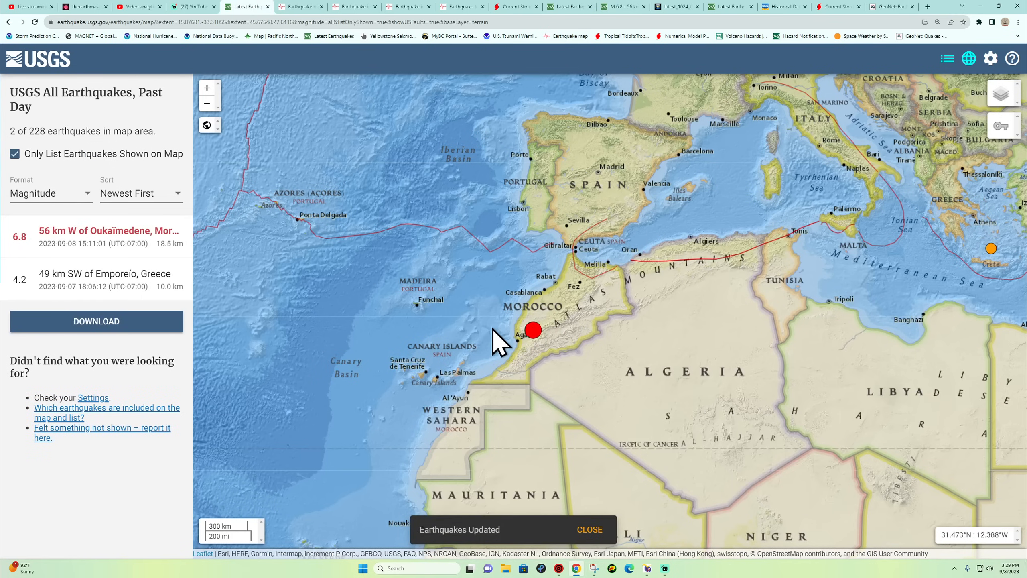